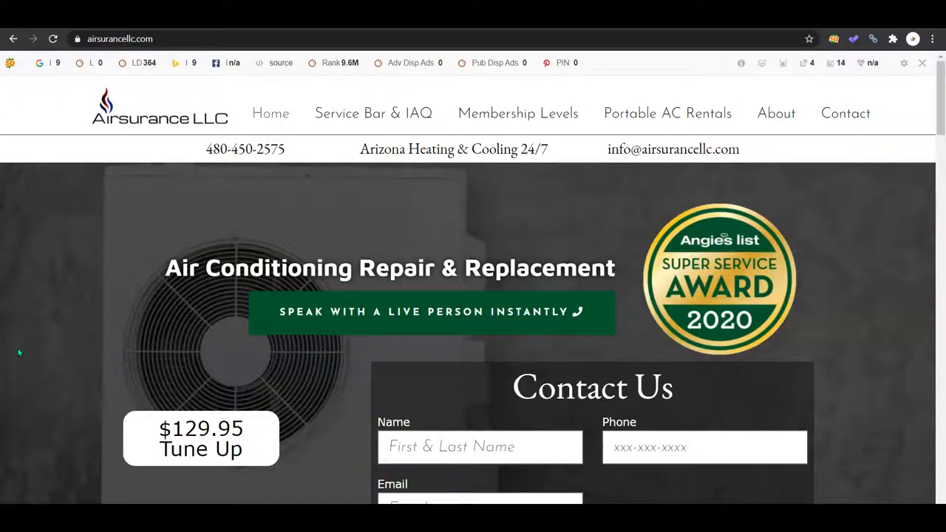
Review the airsurancellc.com overview metrics and rerun the Site Explorer search for the domain.
scroll(down, 3)
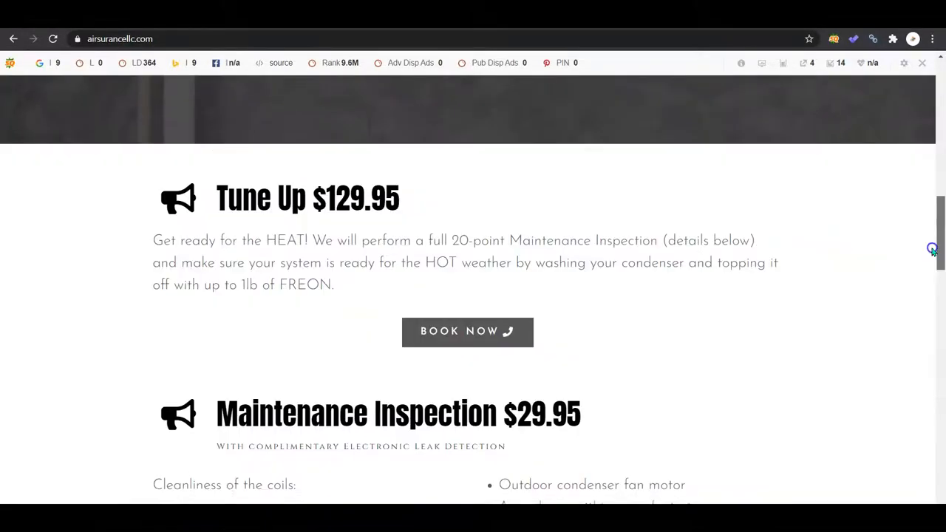
scroll(down, 3)
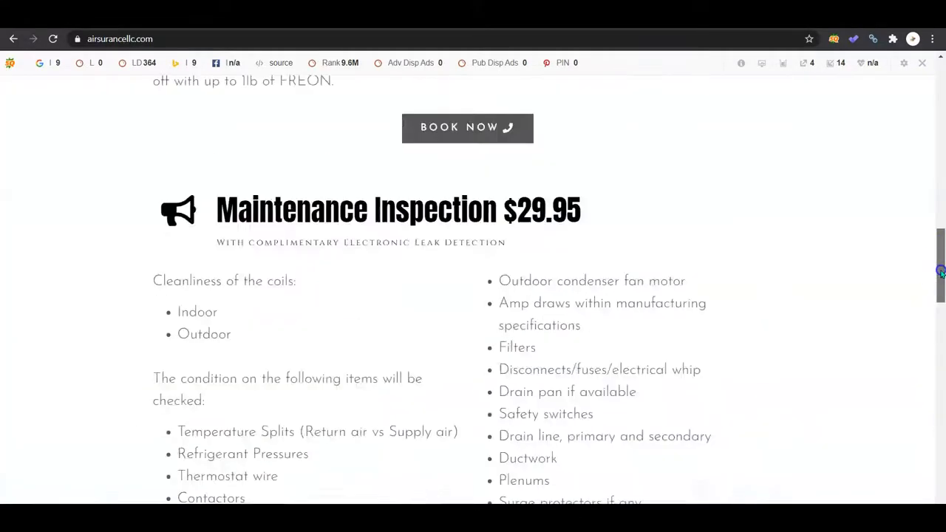
scroll(up, 3)
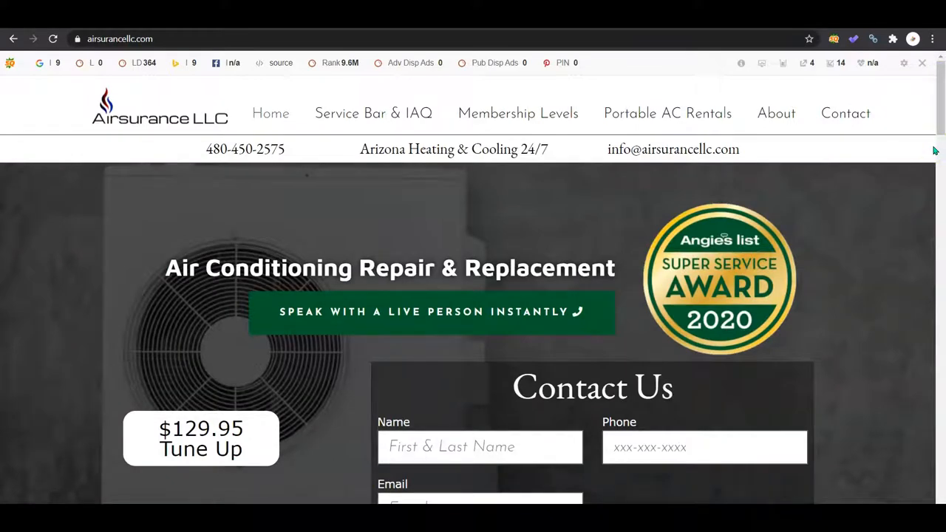
scroll(down, 3)
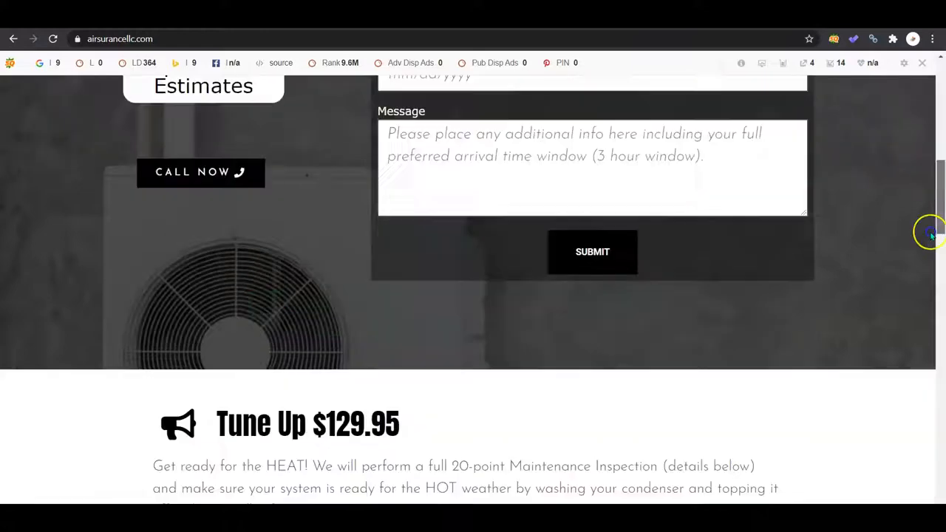
scroll(down, 3)
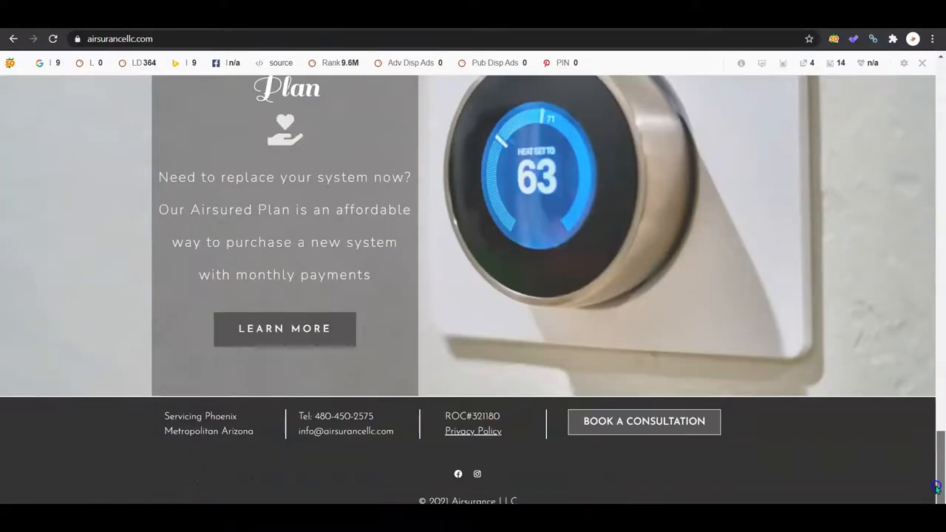
scroll(up, 3)
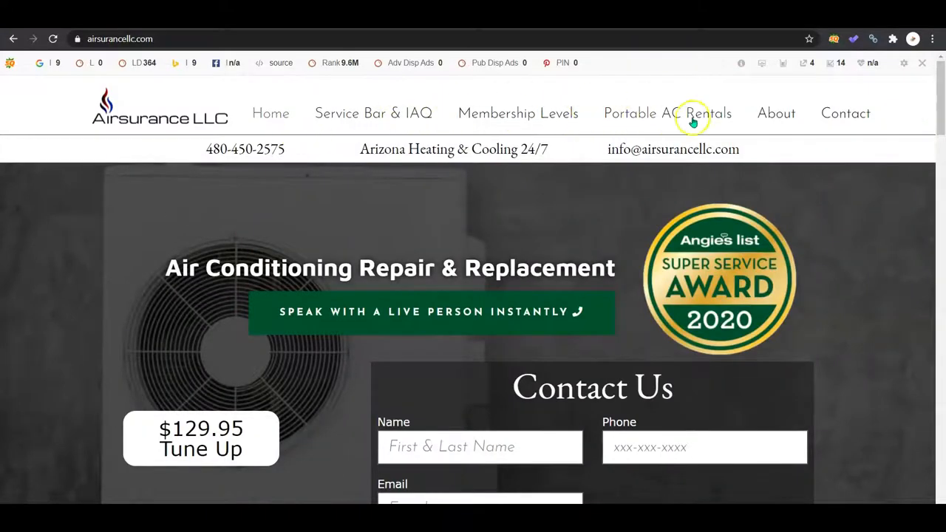
mouse_move(558, 113)
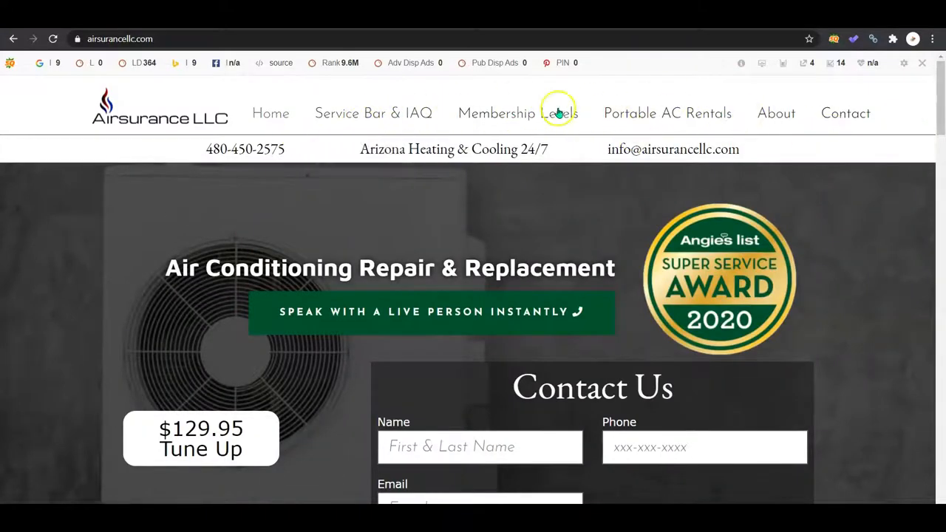
mouse_move(667, 118)
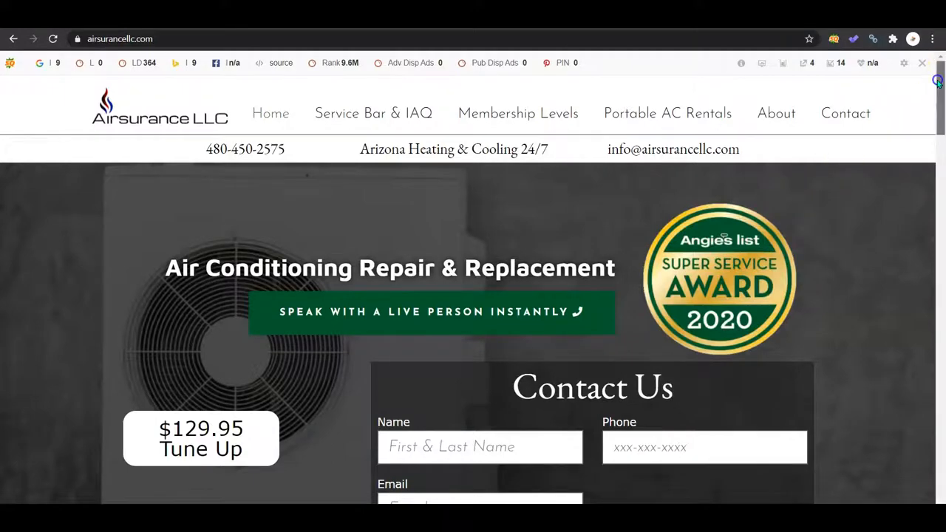
scroll(down, 3)
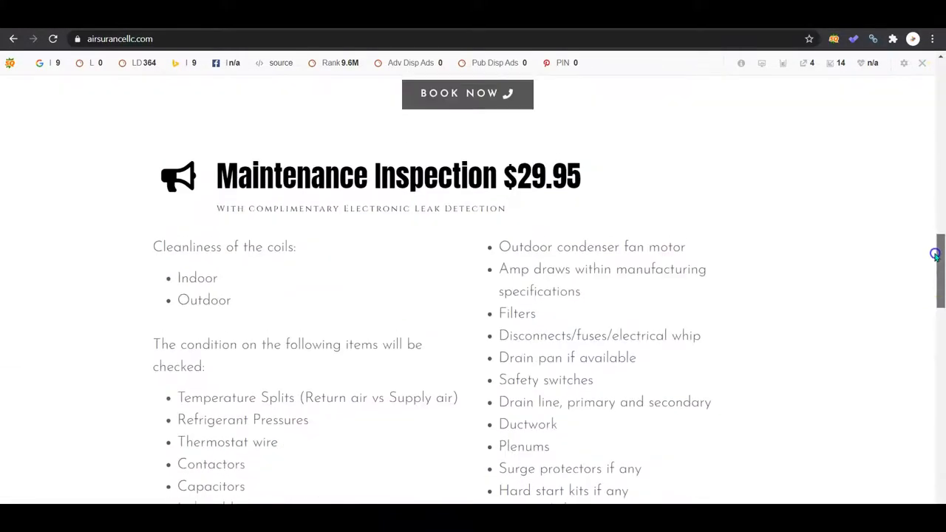
scroll(up, 3)
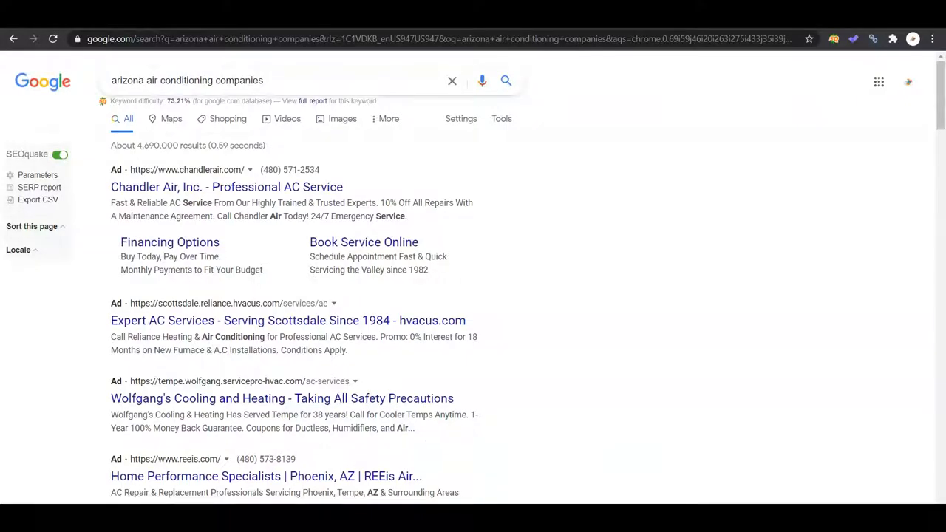
triple_click(187, 80)
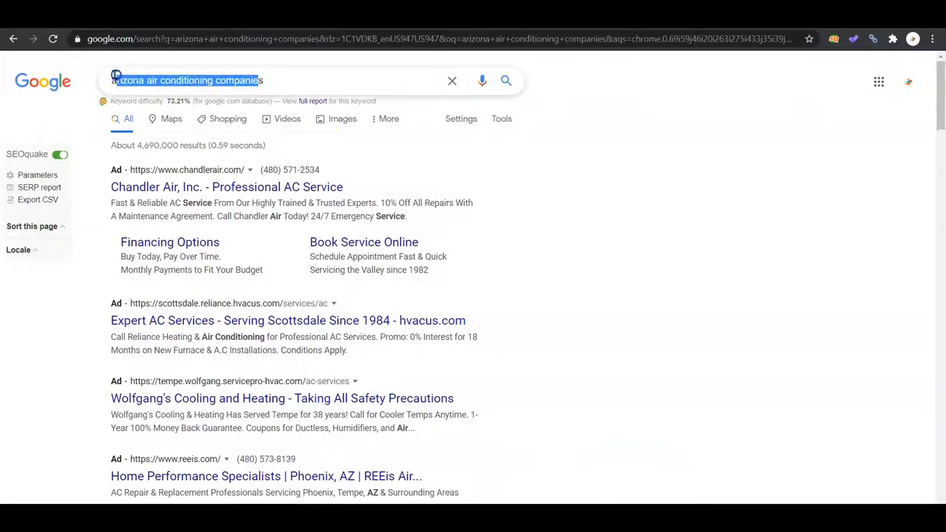
click(649, 145)
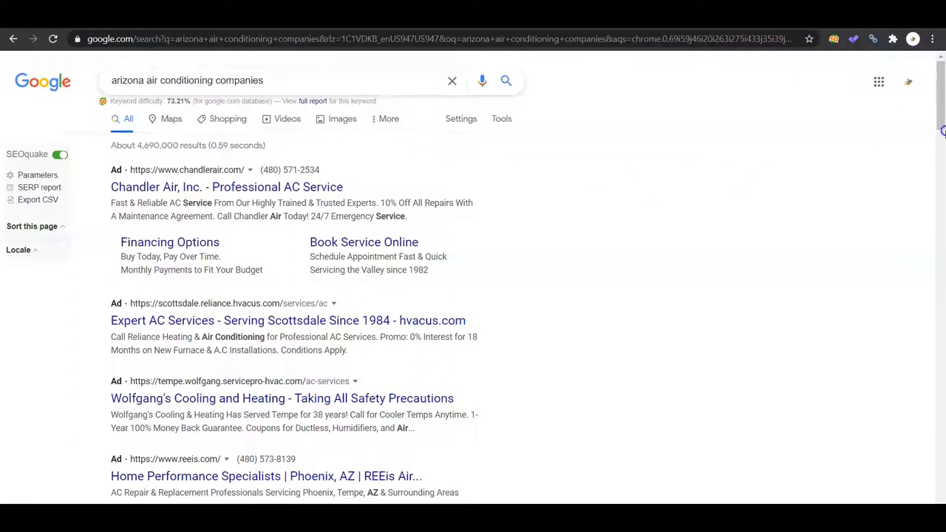
Look through the overview charts, then bring up the live backlinks list (63 links, led by Yellowpages).
scroll(down, 3)
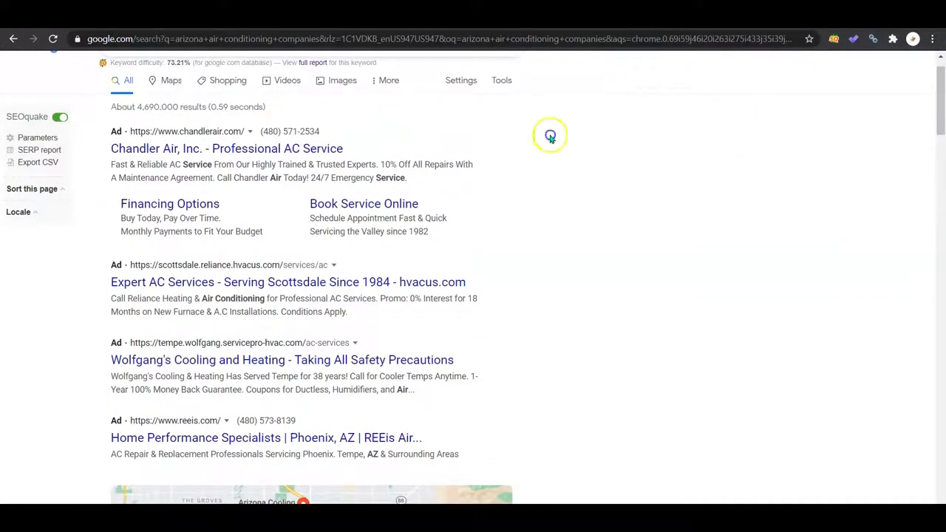
mouse_move(695, 238)
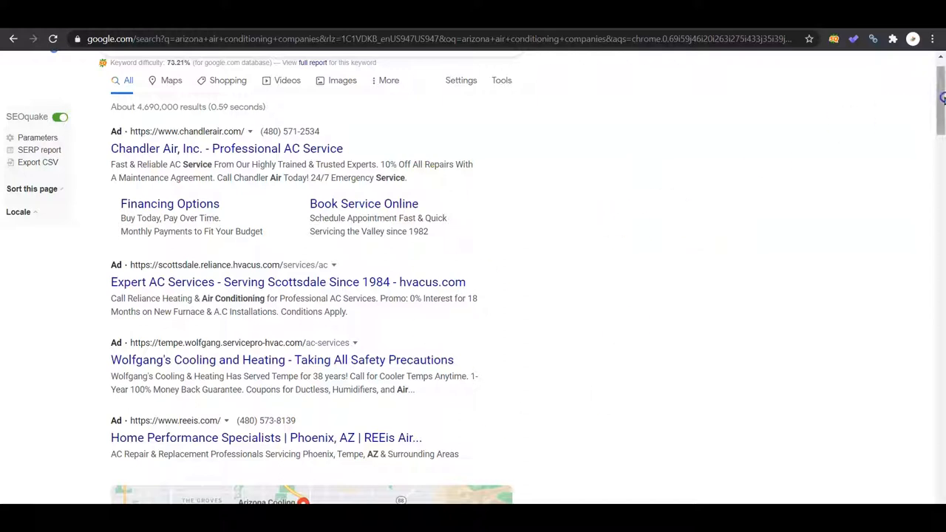
scroll(down, 3)
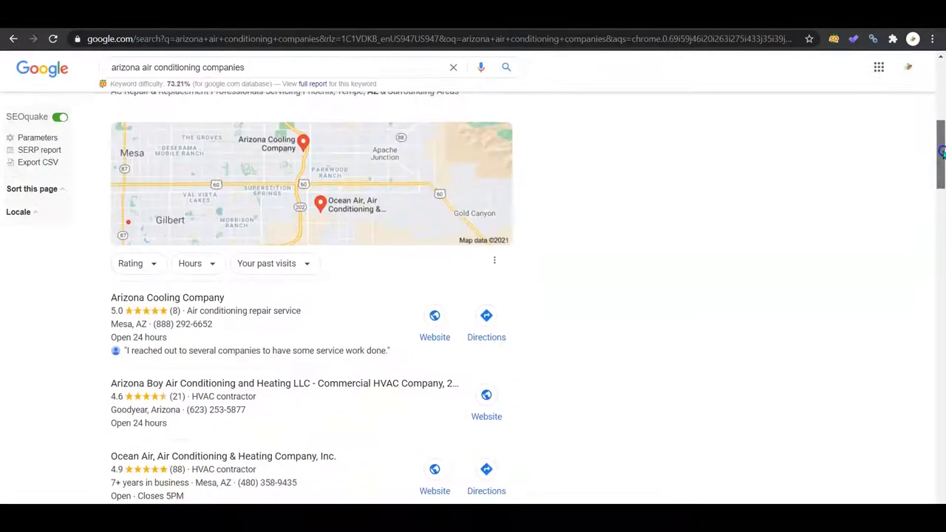
scroll(down, 3)
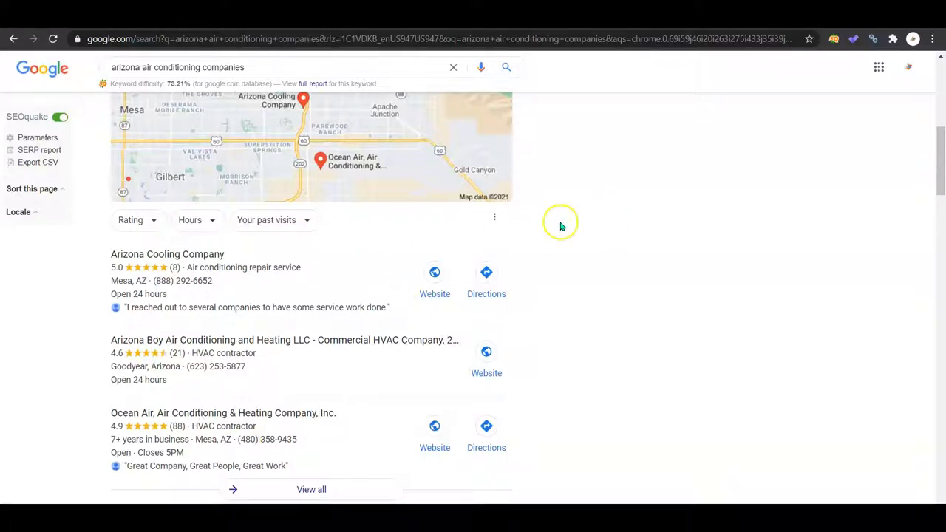
mouse_move(609, 229)
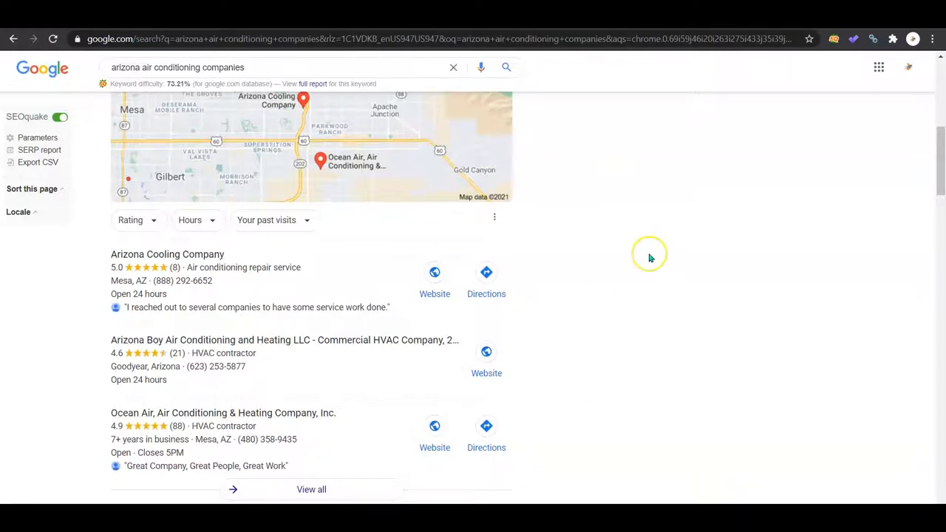
mouse_move(651, 258)
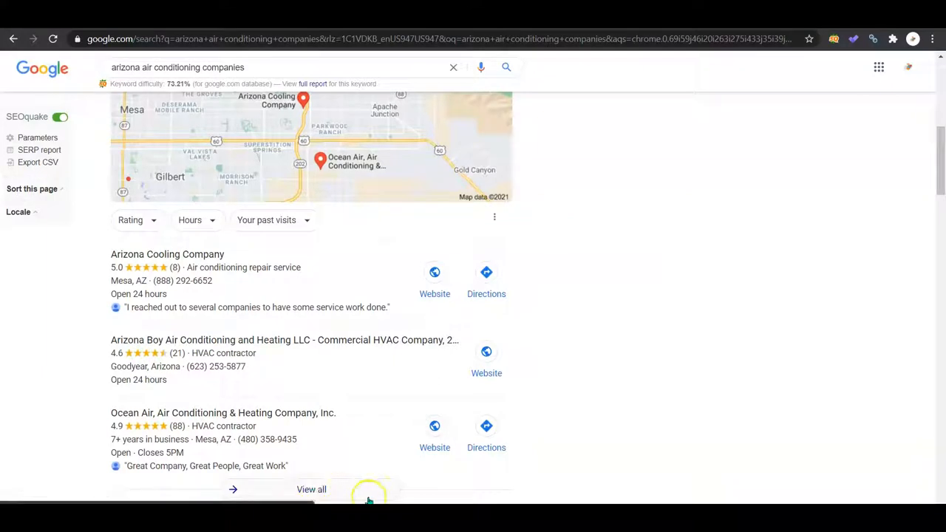
mouse_move(271, 479)
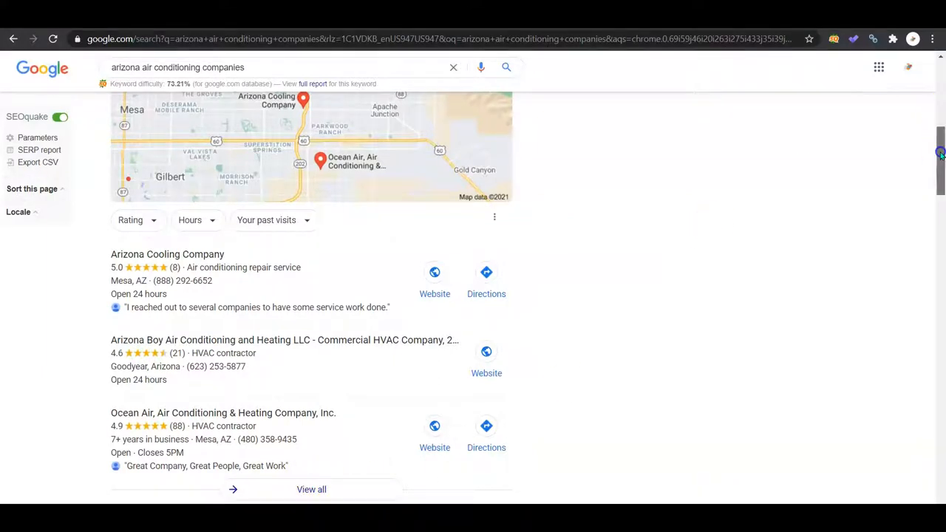
scroll(down, 3)
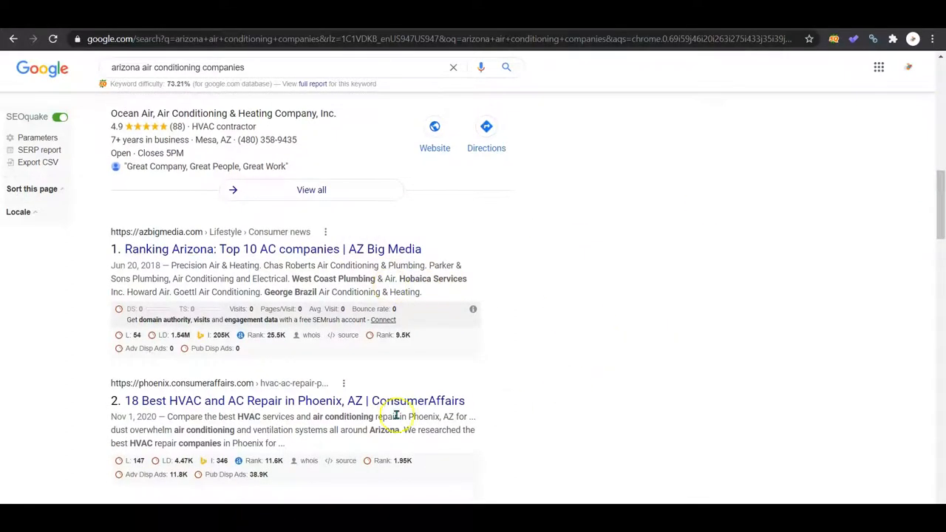
scroll(down, 3)
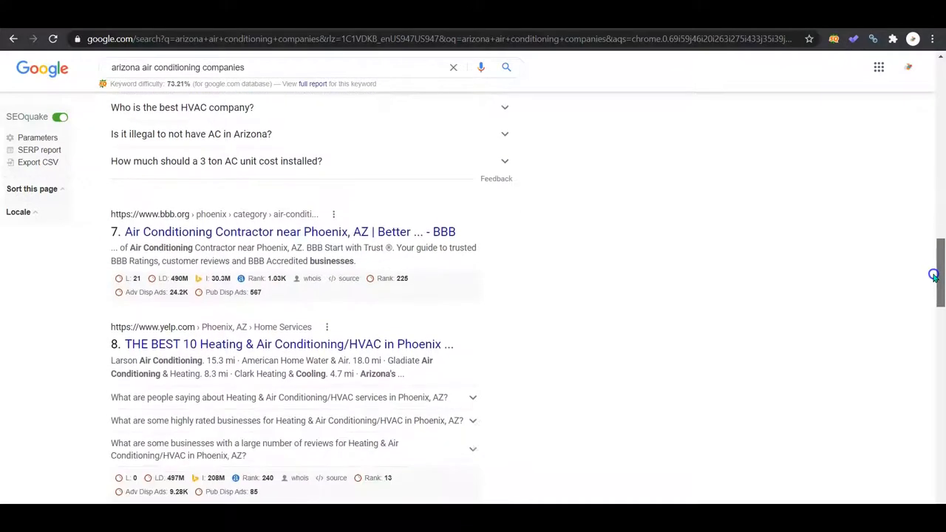
scroll(up, 3)
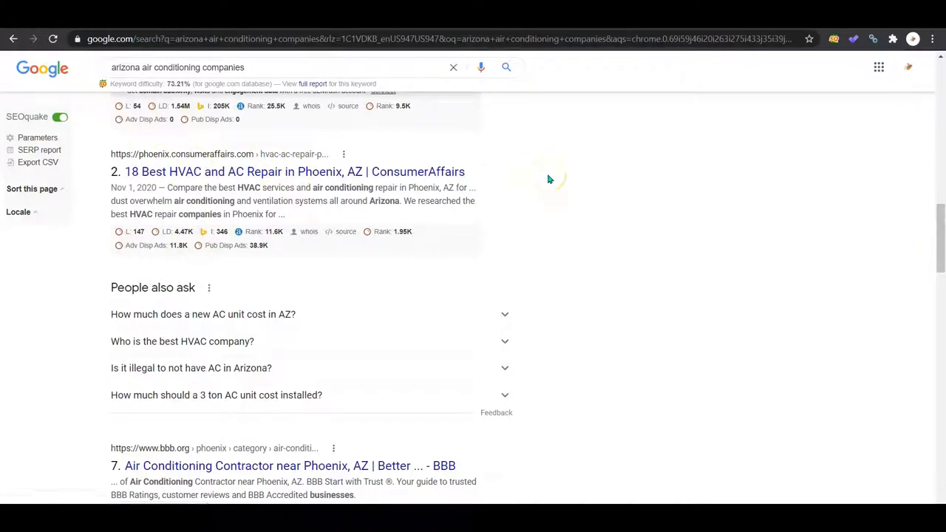
scroll(down, 3)
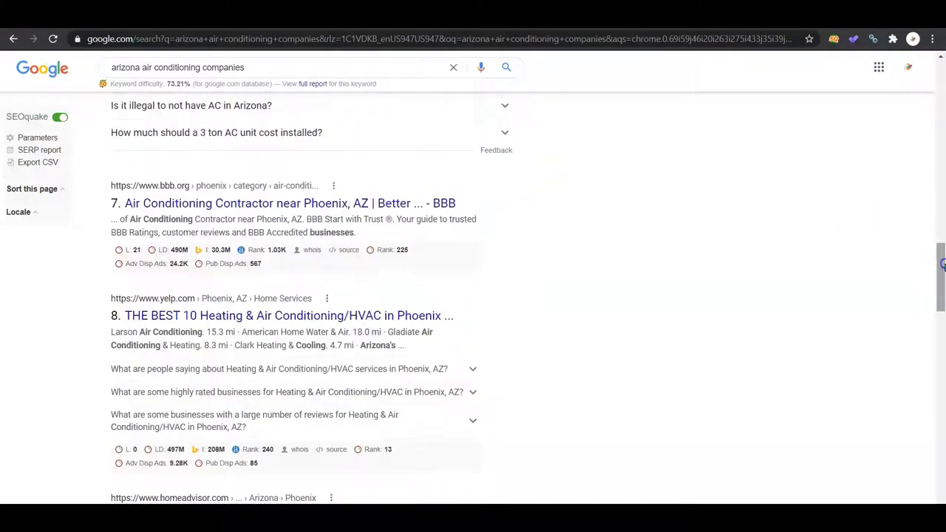
mouse_move(905, 287)
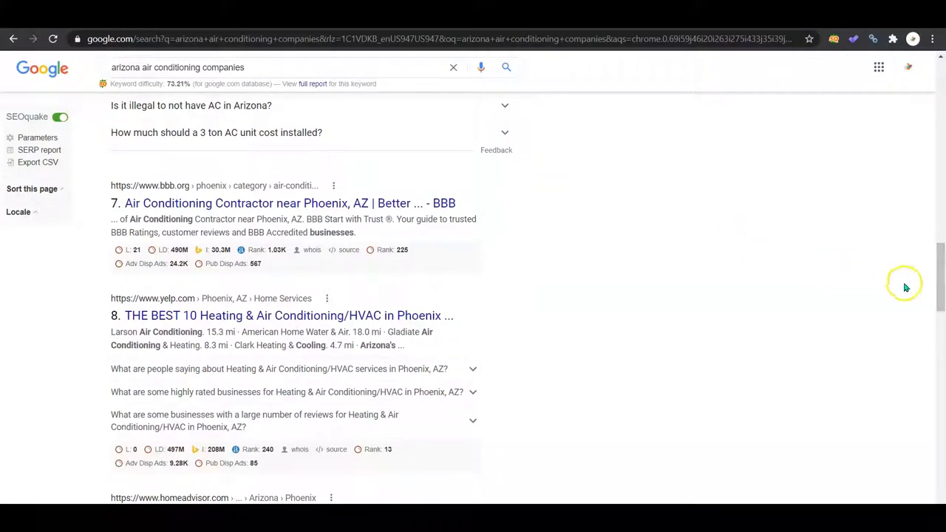
scroll(down, 3)
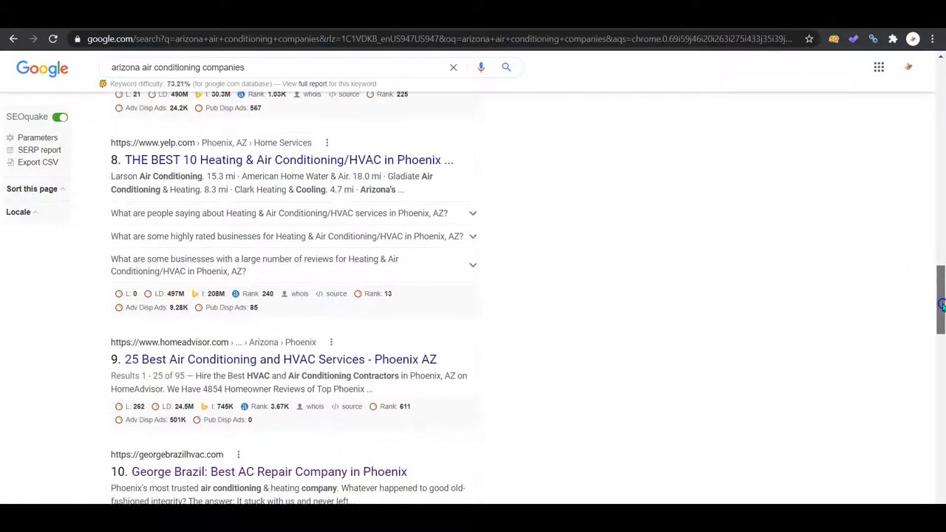
scroll(down, 3)
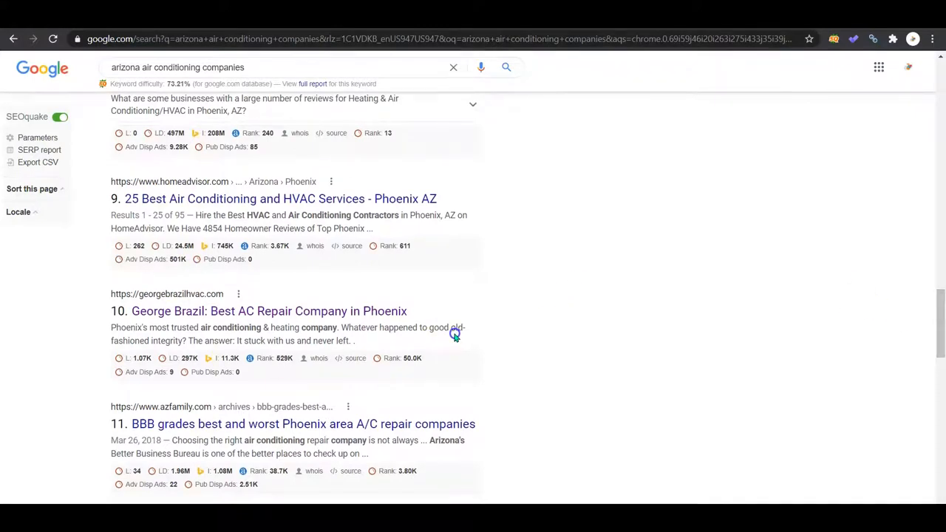
mouse_move(584, 196)
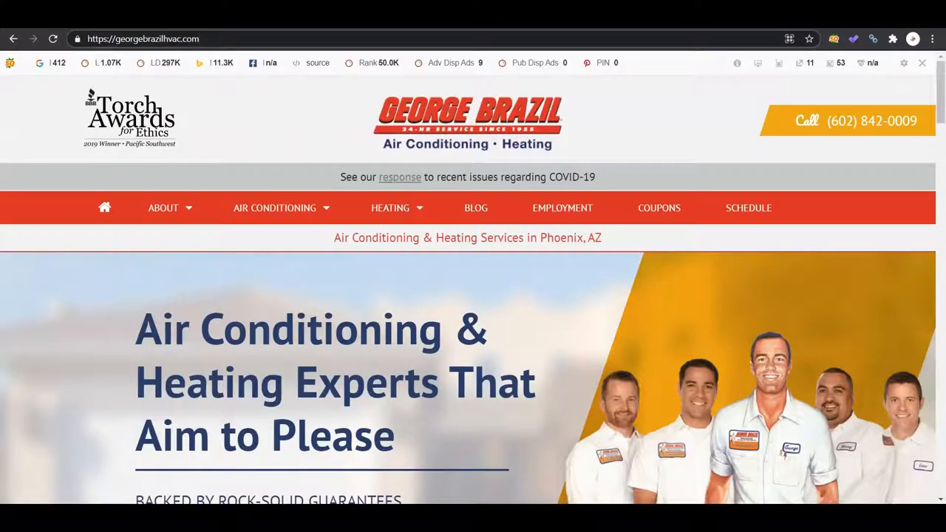
scroll(down, 3)
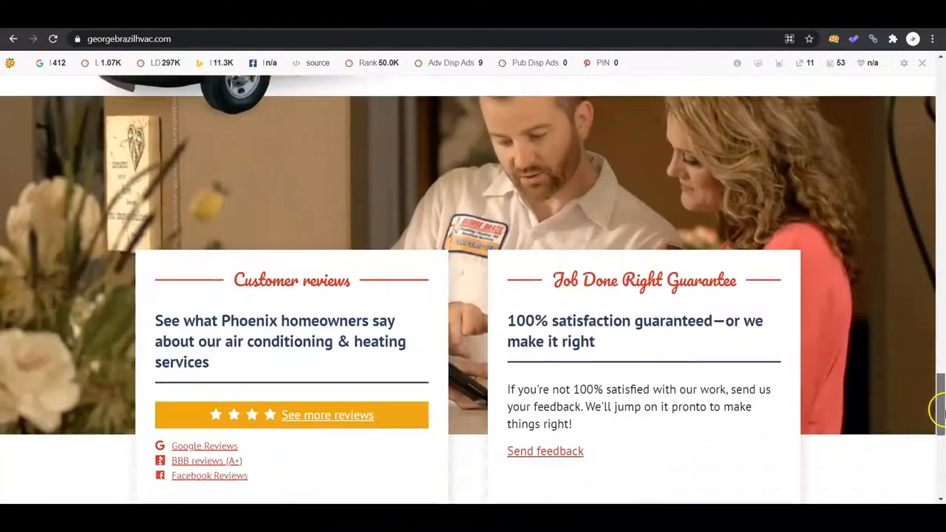
scroll(down, 3)
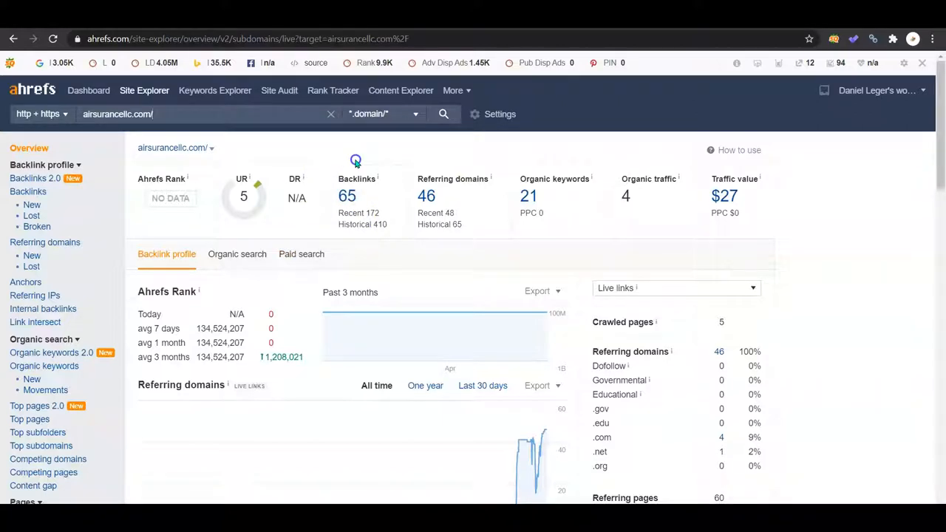
mouse_move(738, 374)
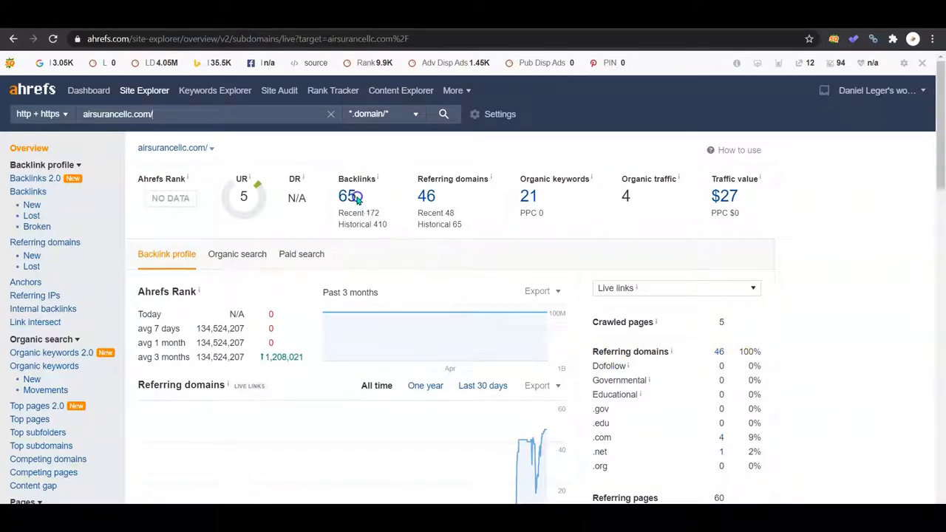
click(348, 195)
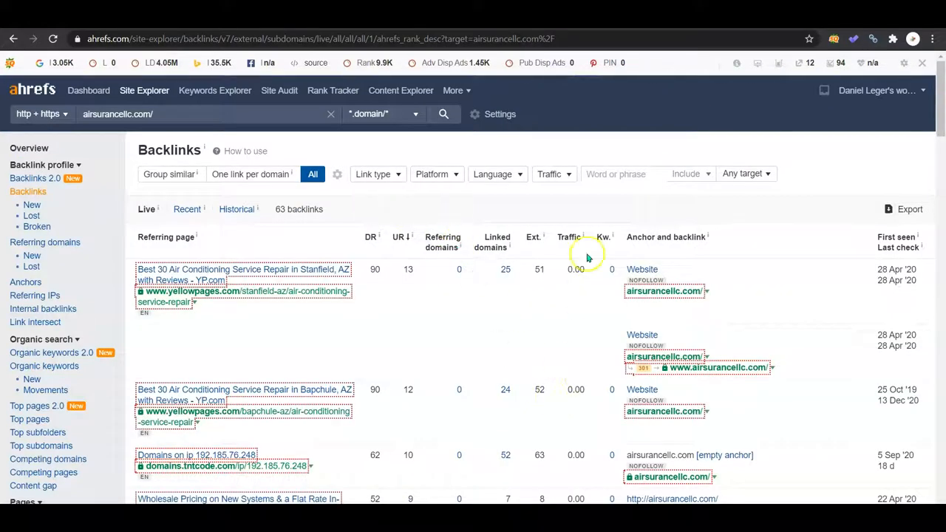
mouse_move(579, 452)
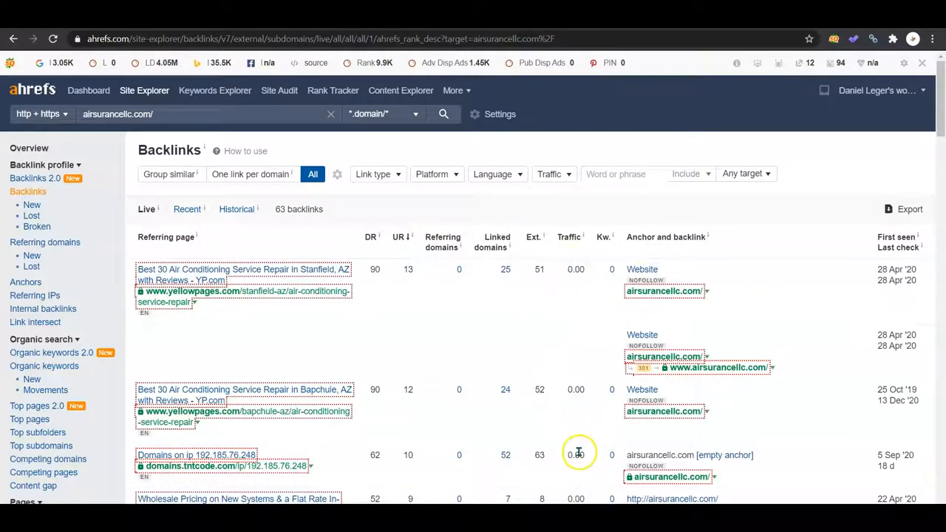
scroll(down, 3)
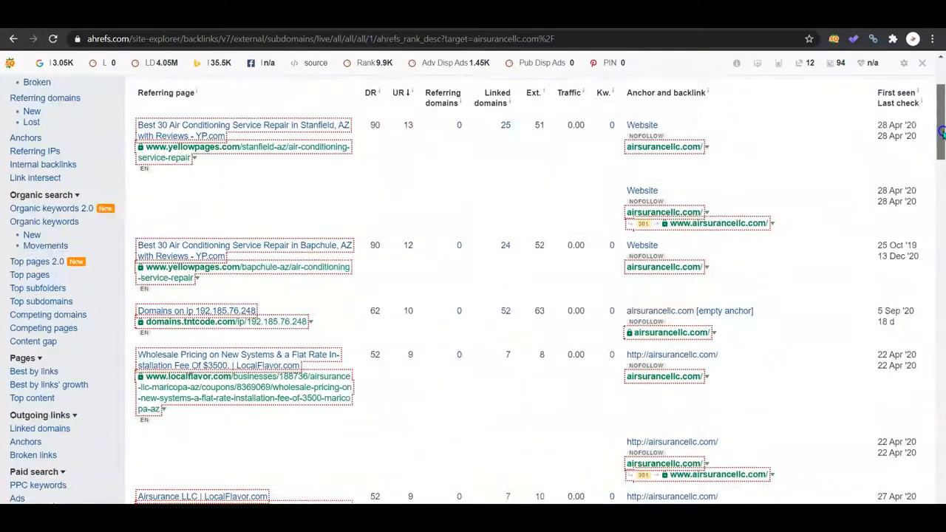
scroll(down, 3)
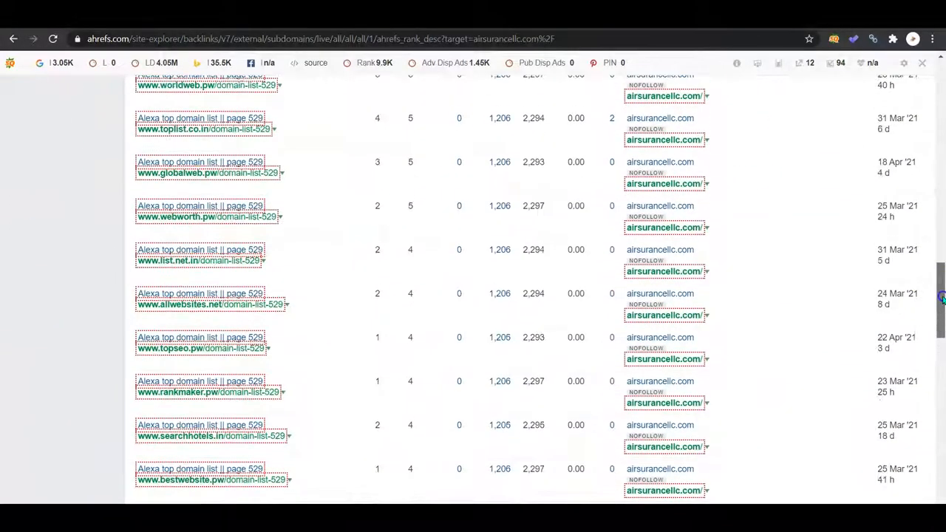
scroll(down, 3)
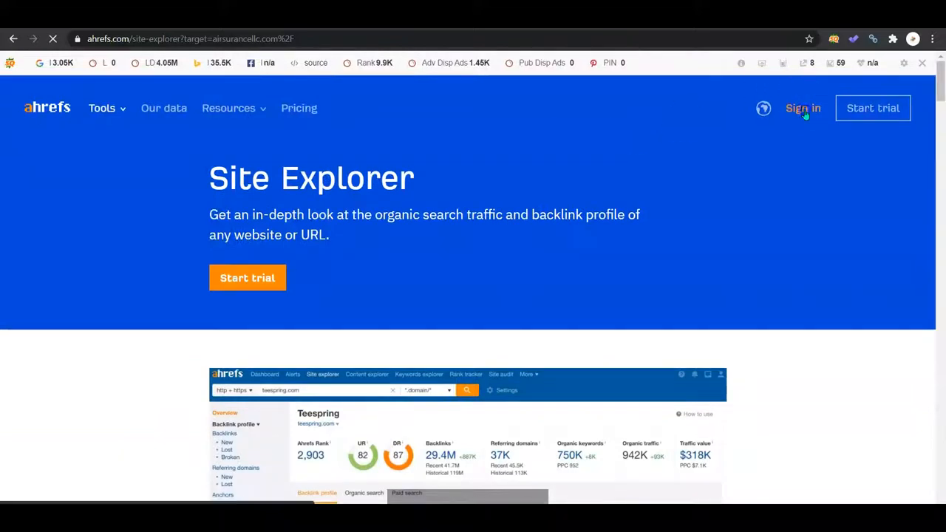
Step back through history to the airsurancellc.com overview showing UR 5, 21 keywords, traffic 4.
click(802, 108)
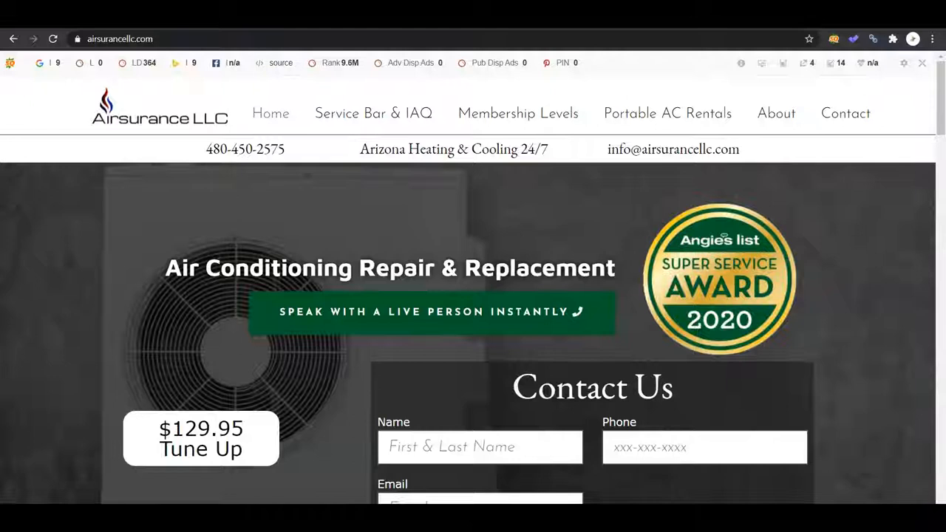
click(133, 39)
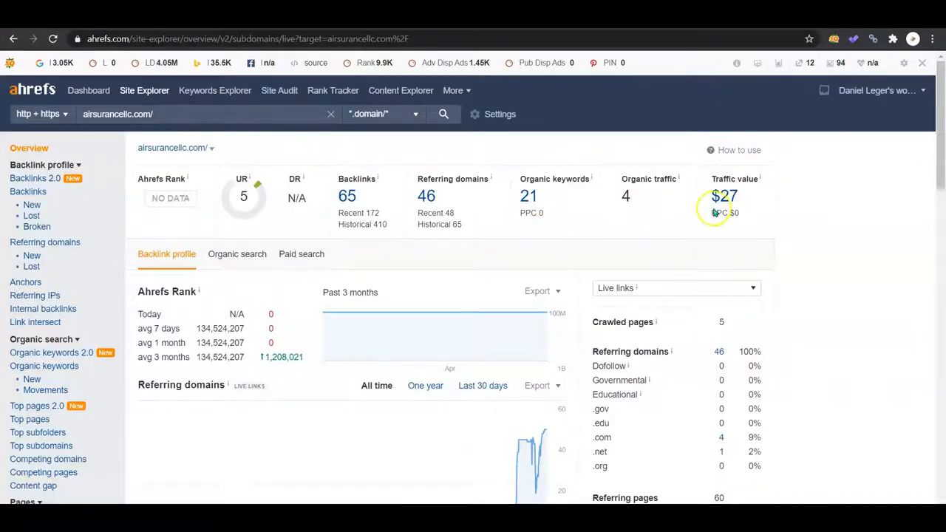
mouse_move(538, 152)
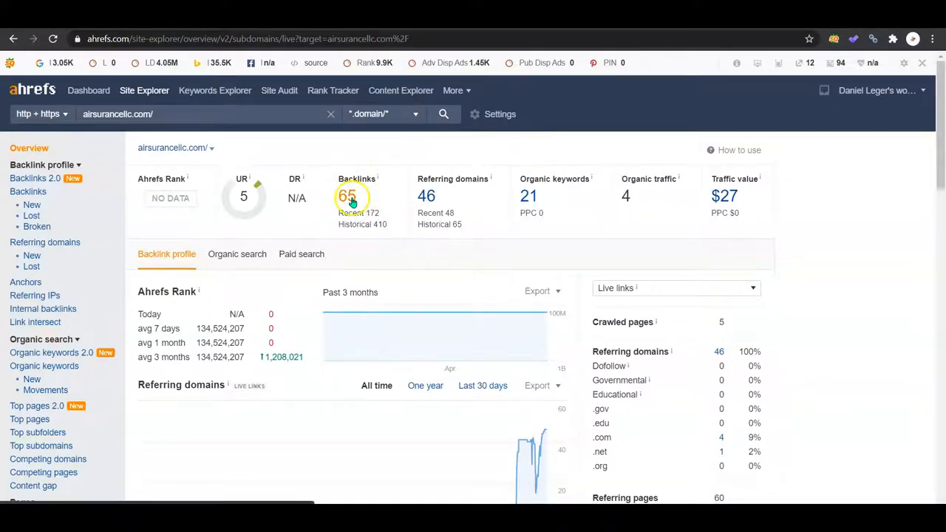
Reopen Airsurance LLC's live backlinks list and scan down through its entries.
click(347, 196)
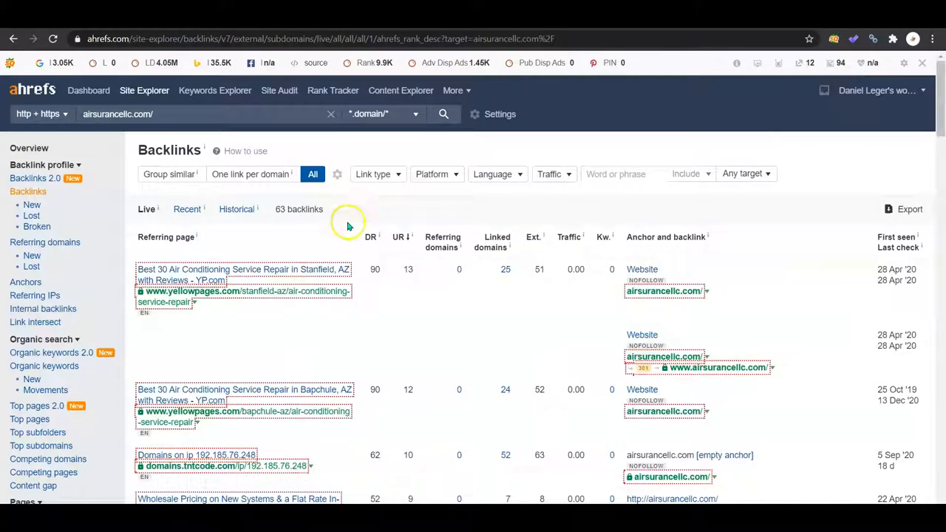
mouse_move(384, 437)
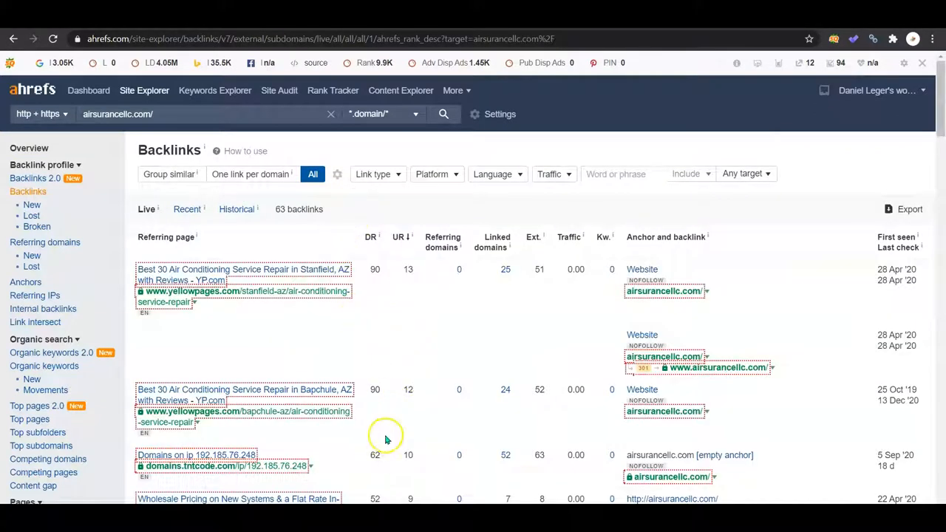
scroll(down, 3)
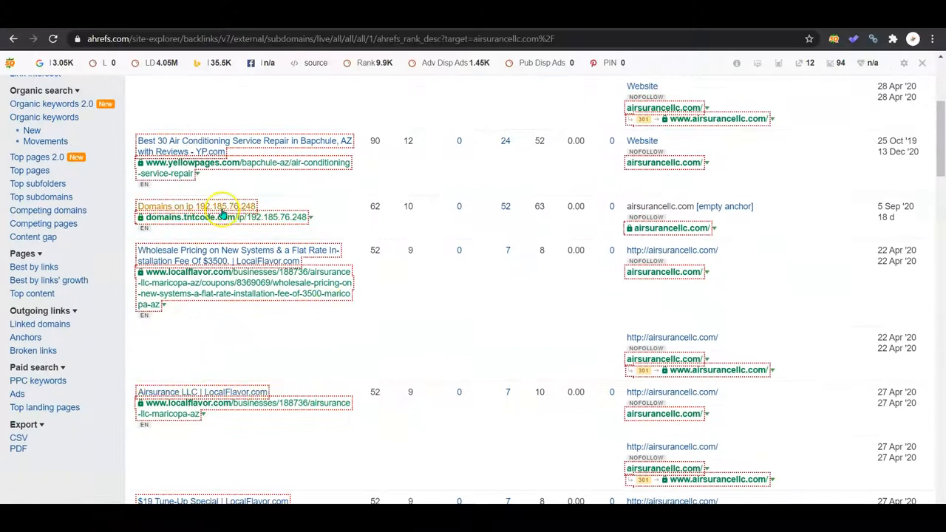
mouse_move(366, 340)
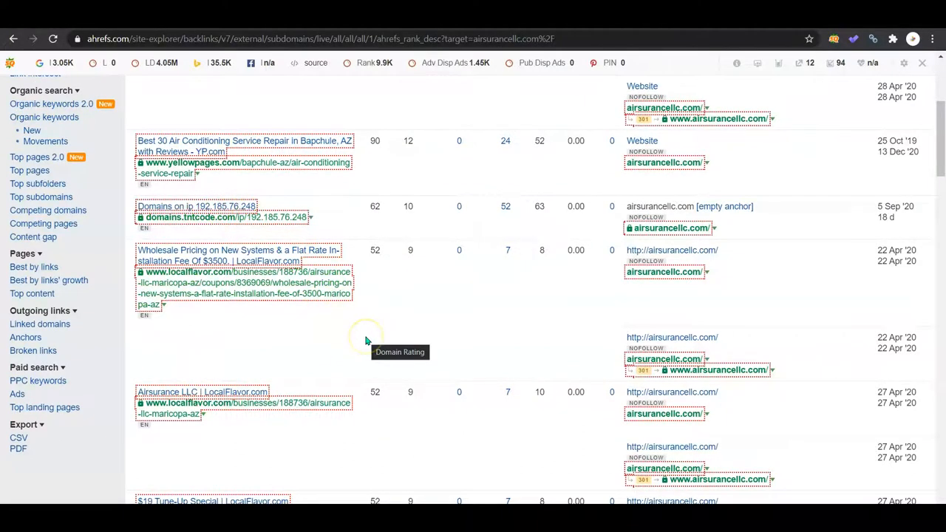
scroll(down, 3)
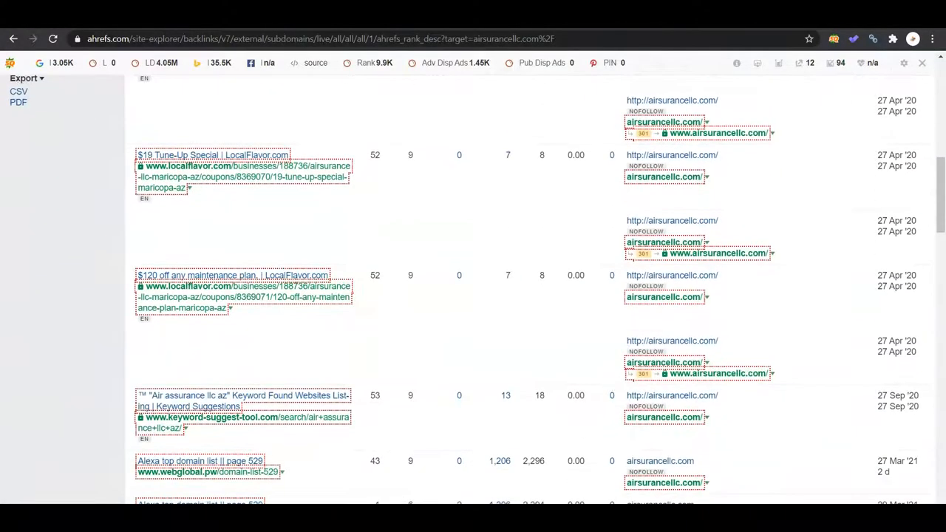
scroll(down, 3)
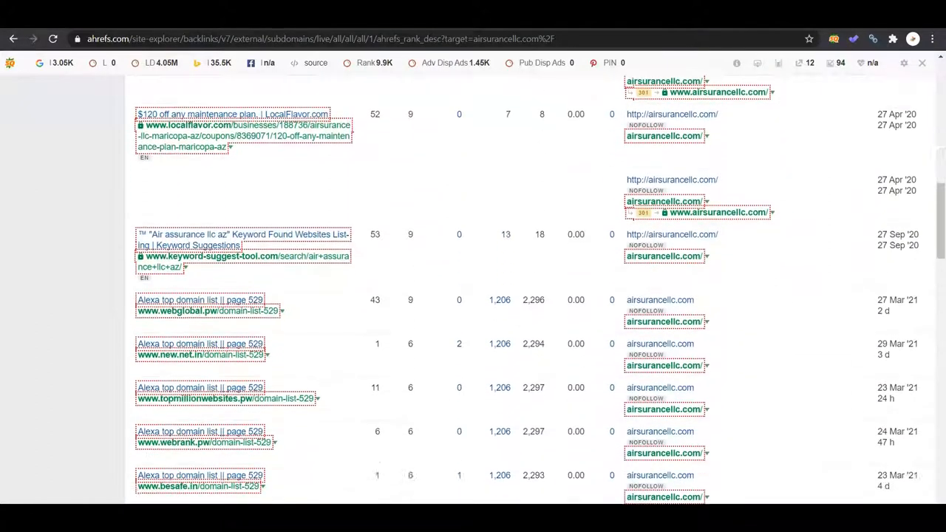
scroll(down, 3)
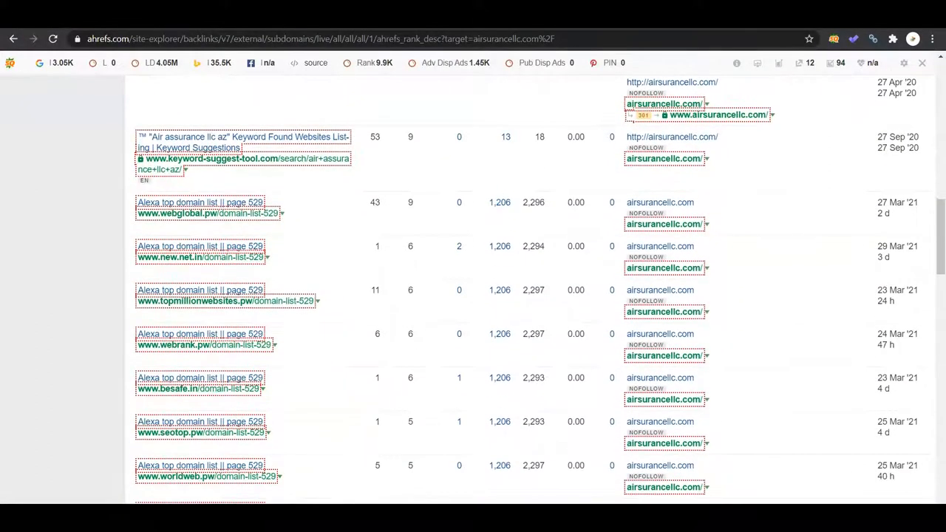
scroll(down, 3)
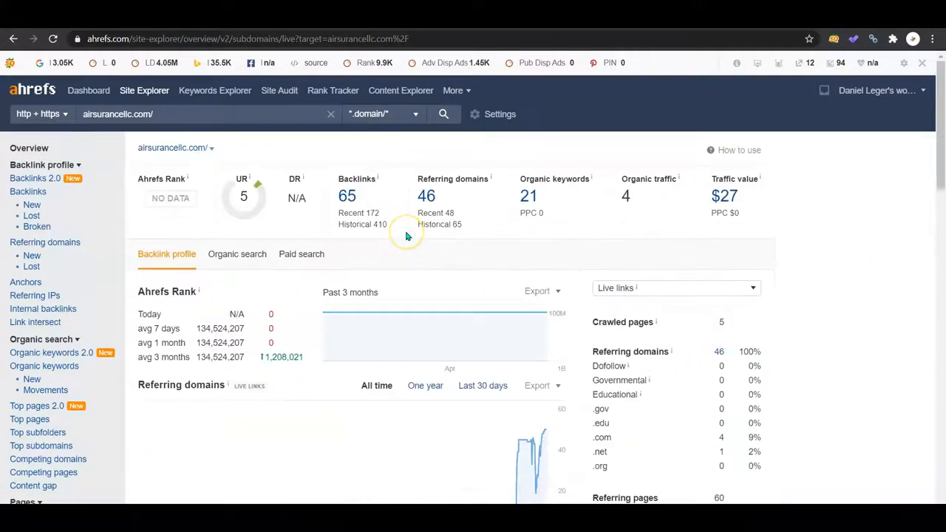
mouse_move(407, 235)
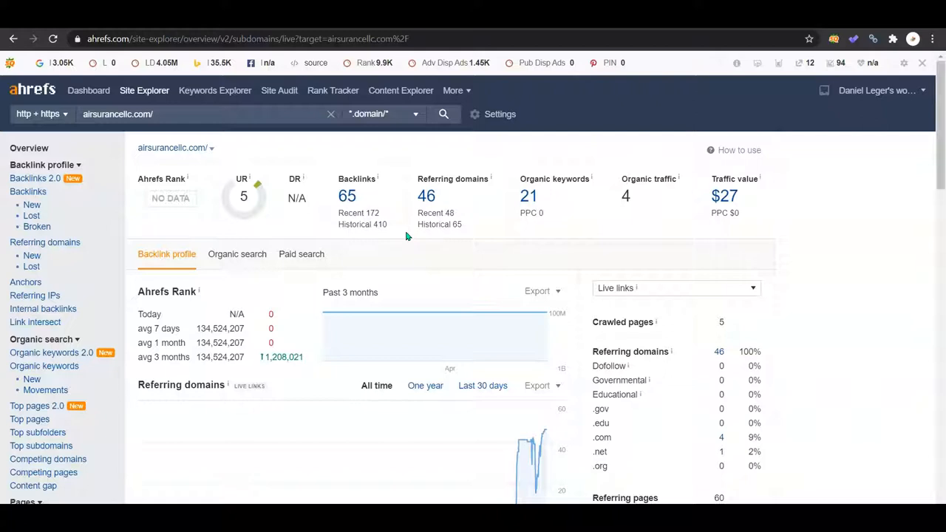
mouse_move(528, 213)
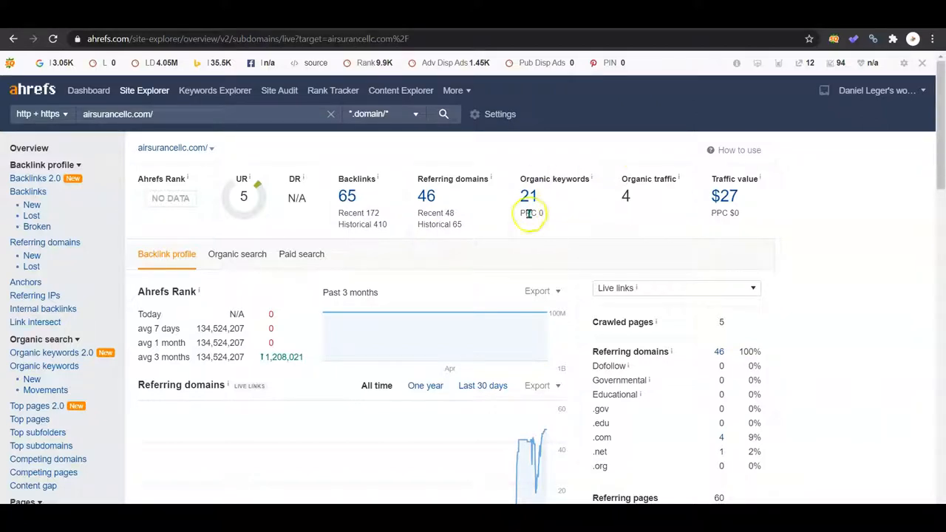
Bring up the 21 organic keywords airsurancellc.com ranks for, led by portable AC rental terms.
click(529, 195)
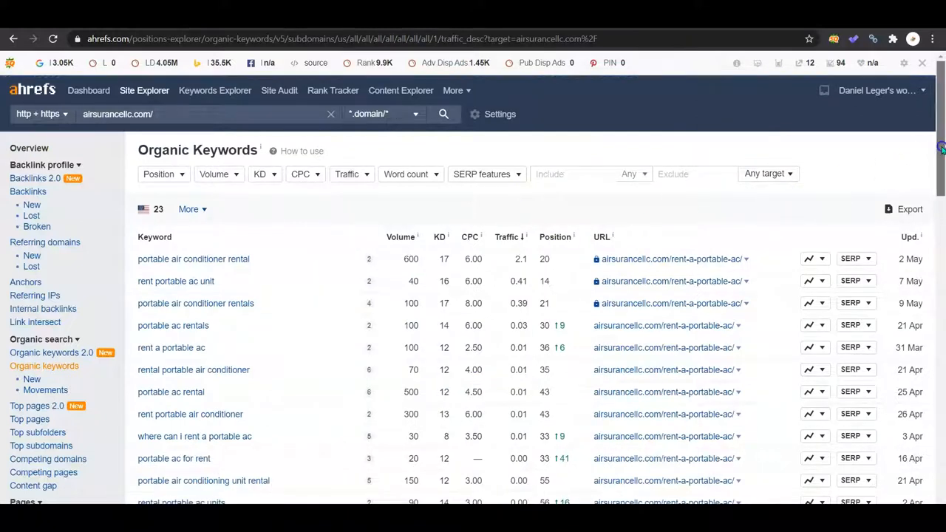
scroll(down, 3)
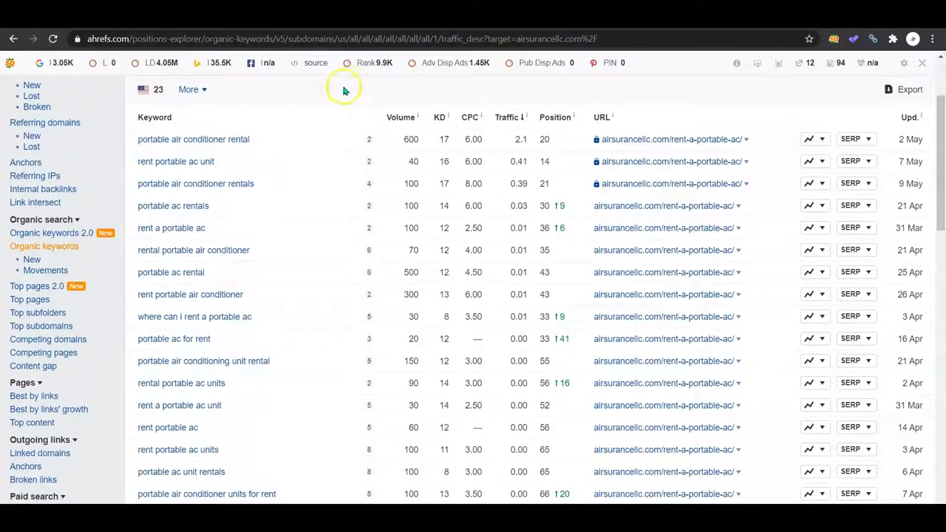
mouse_move(279, 139)
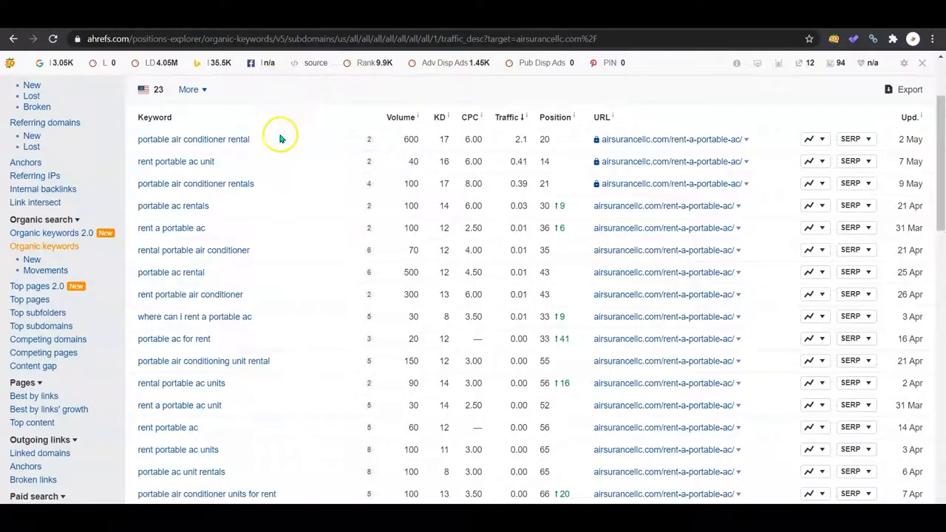
mouse_move(354, 151)
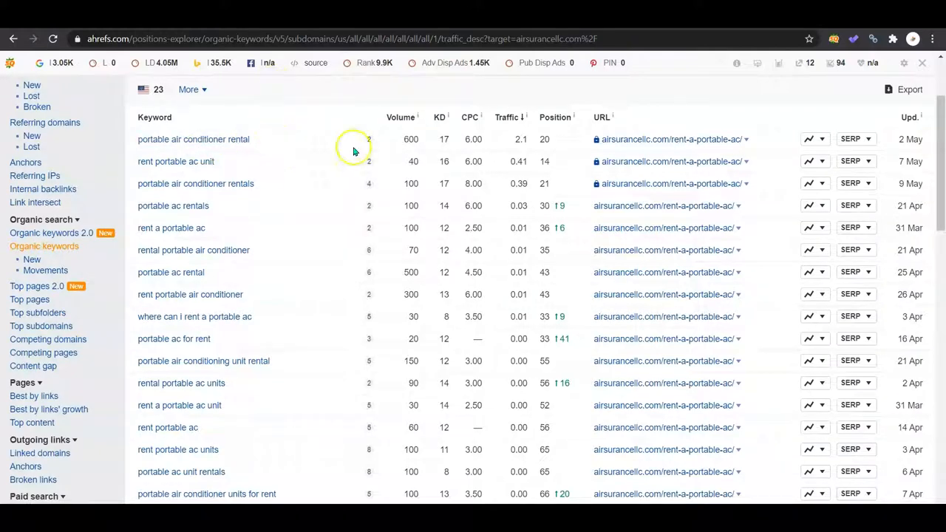
double_click(411, 139)
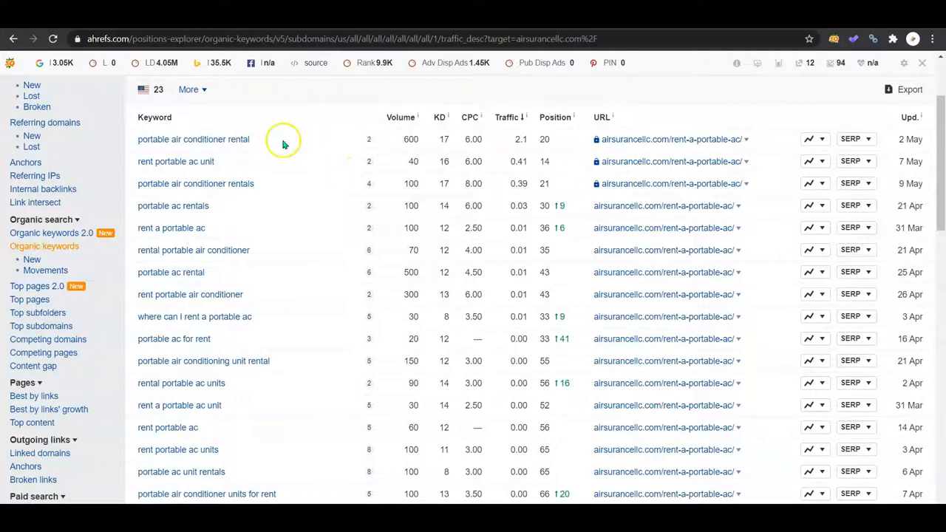
mouse_move(308, 145)
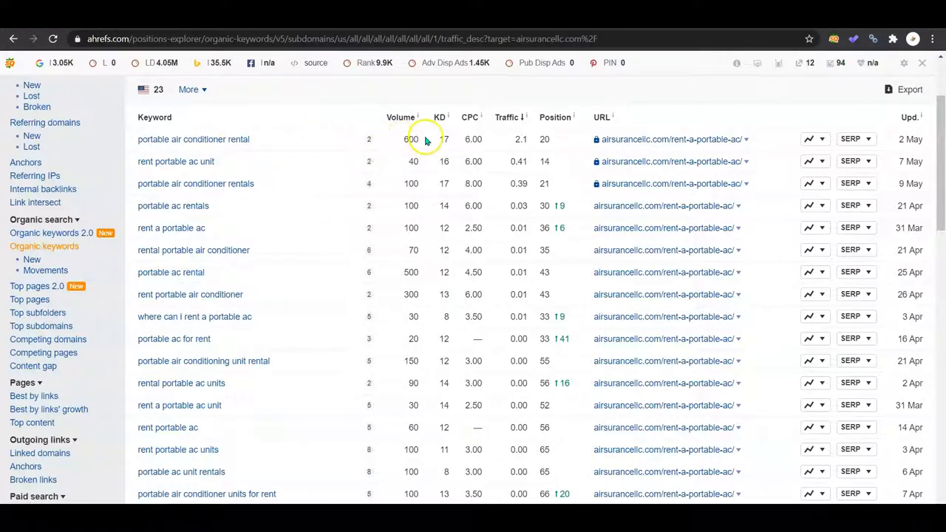
mouse_move(521, 140)
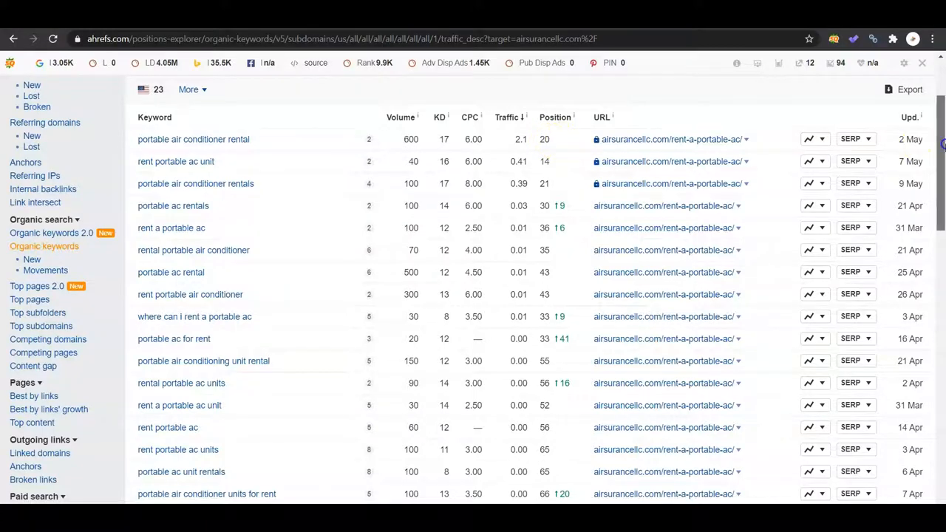
scroll(down, 3)
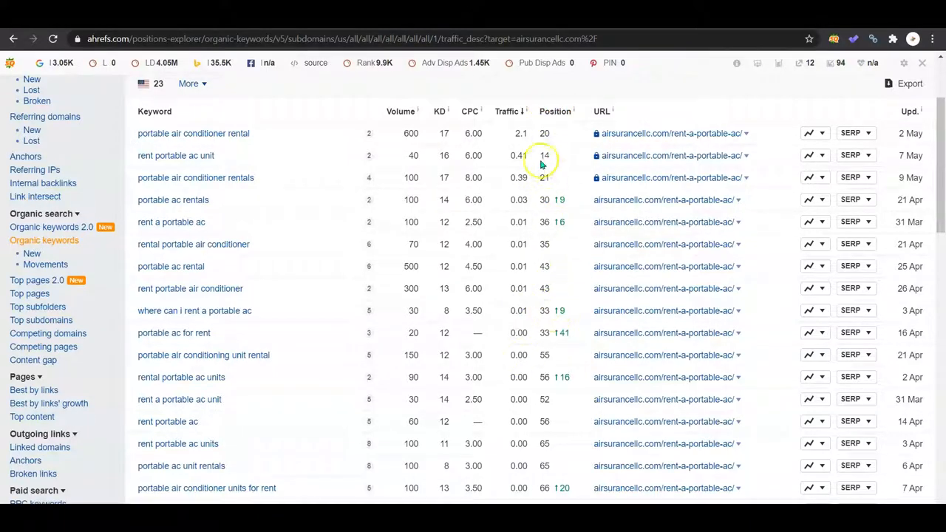
mouse_move(551, 177)
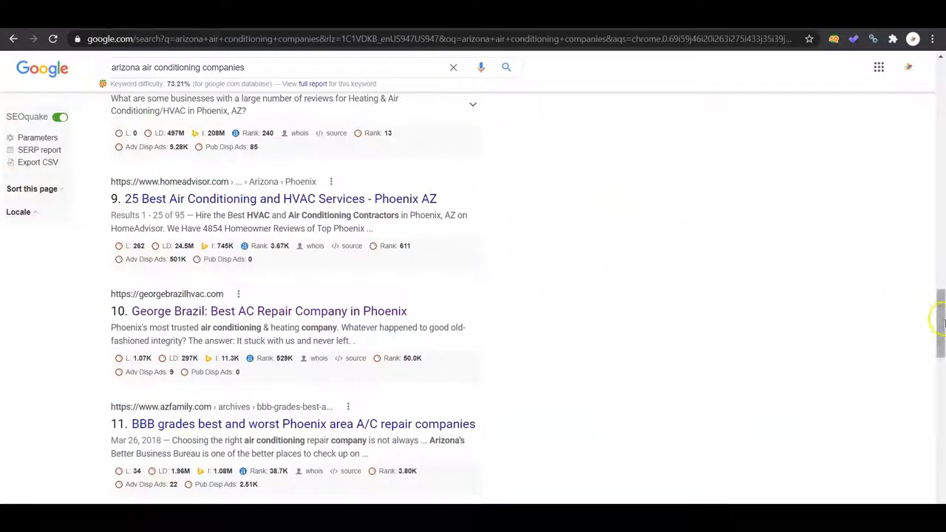
Move down the 'arizona air conditioning companies' results past Goettl and Air-Zona to the ads.
scroll(down, 3)
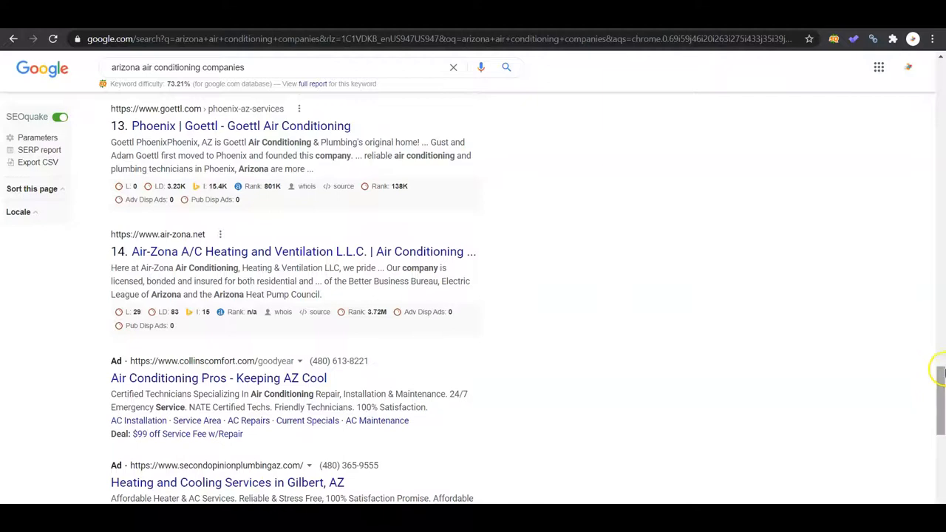
scroll(down, 3)
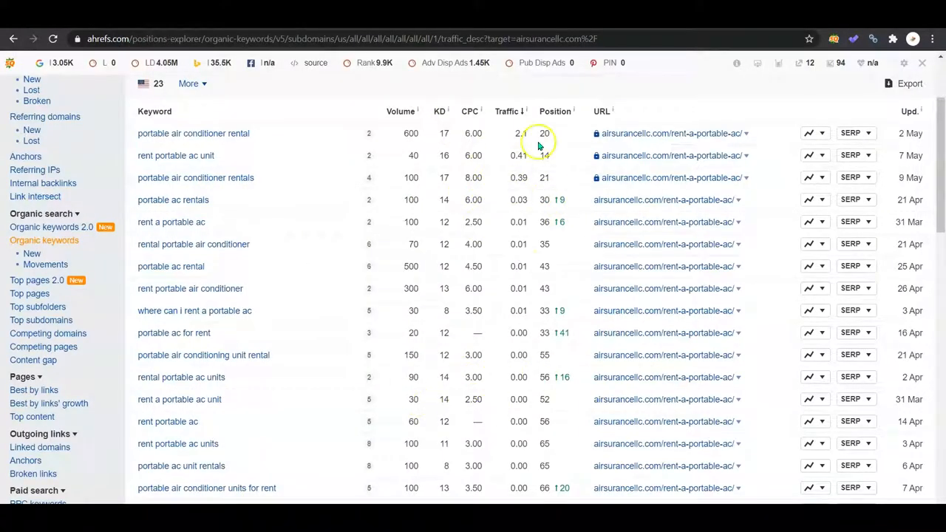
mouse_move(547, 407)
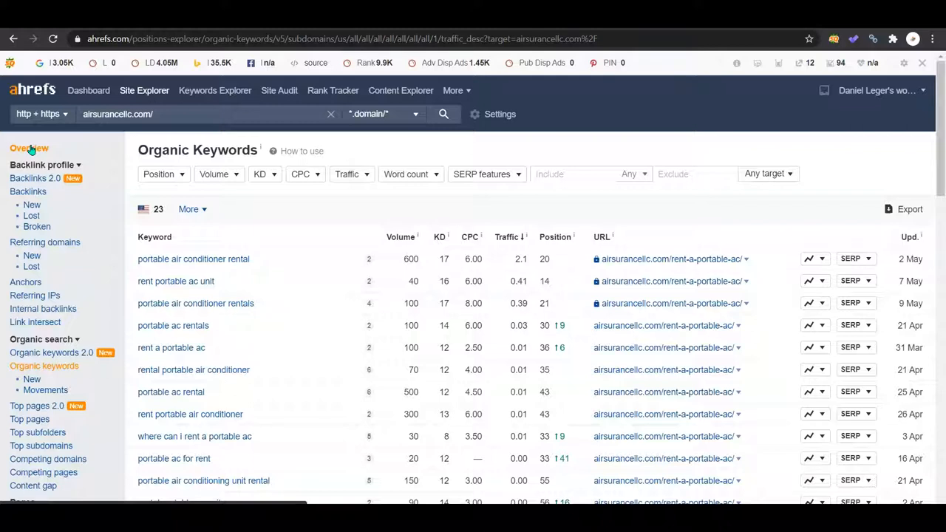
Leave the Organic Keywords report for the Site Explorer Overview via the sidebar.
click(28, 148)
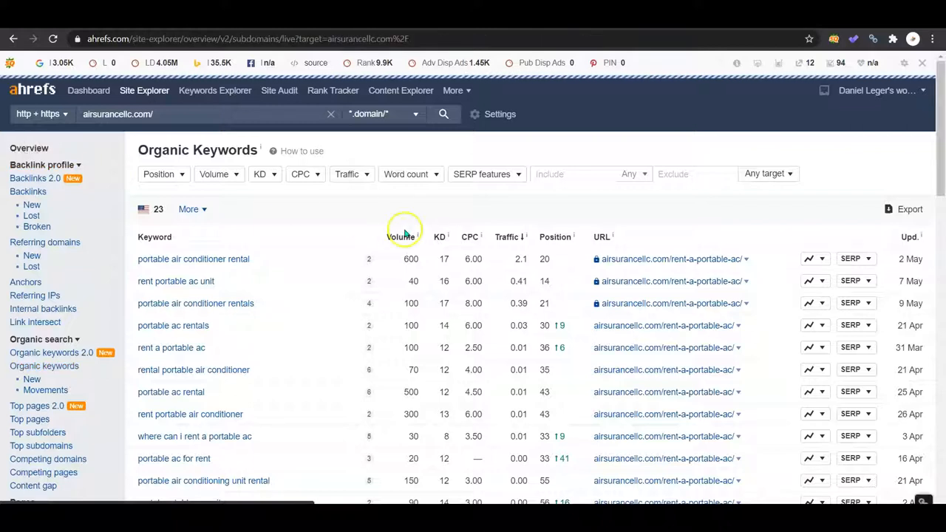
click(29, 148)
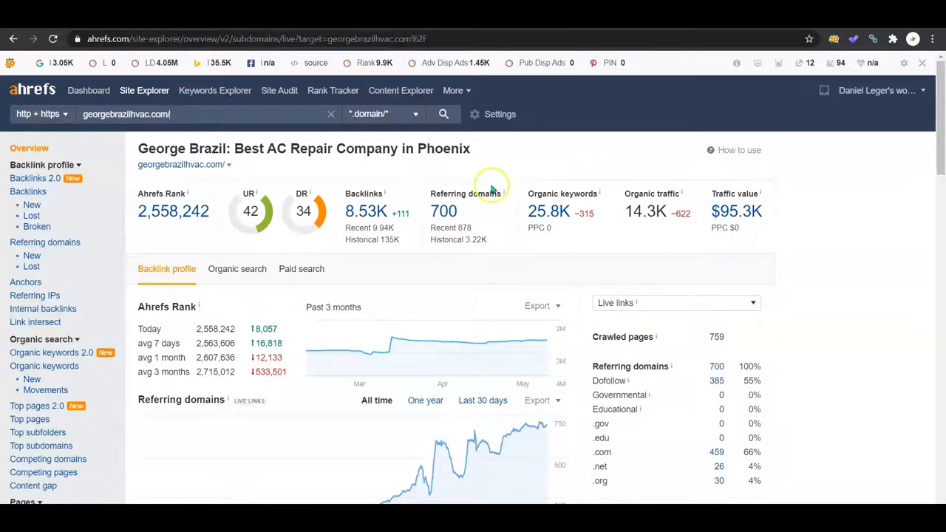
mouse_move(422, 203)
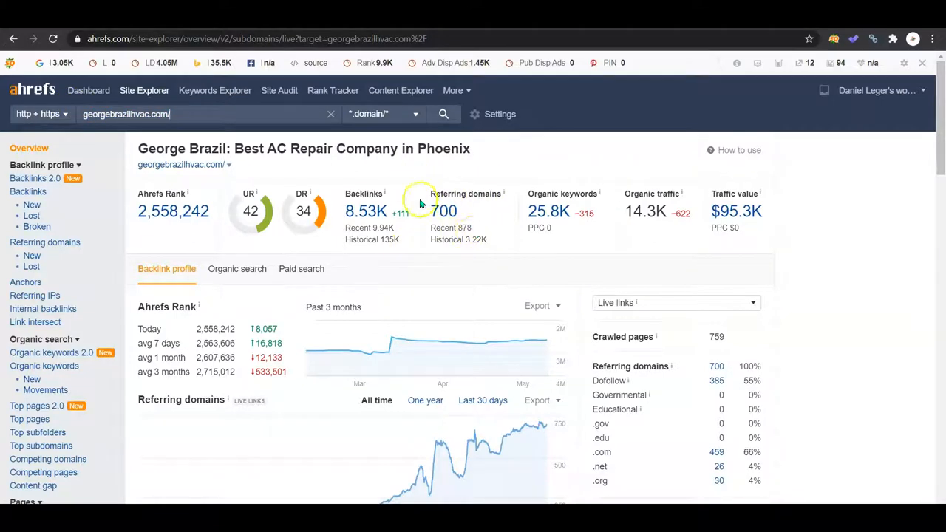
mouse_move(360, 180)
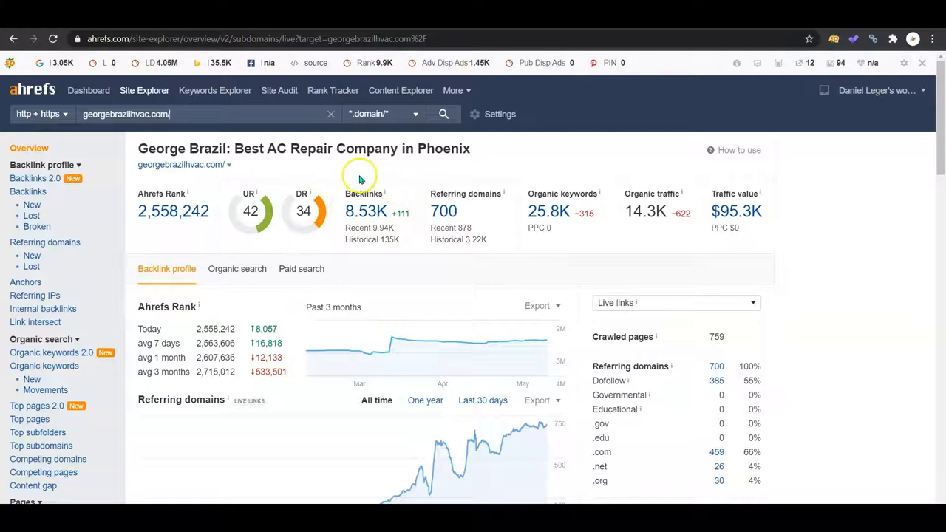
mouse_move(647, 370)
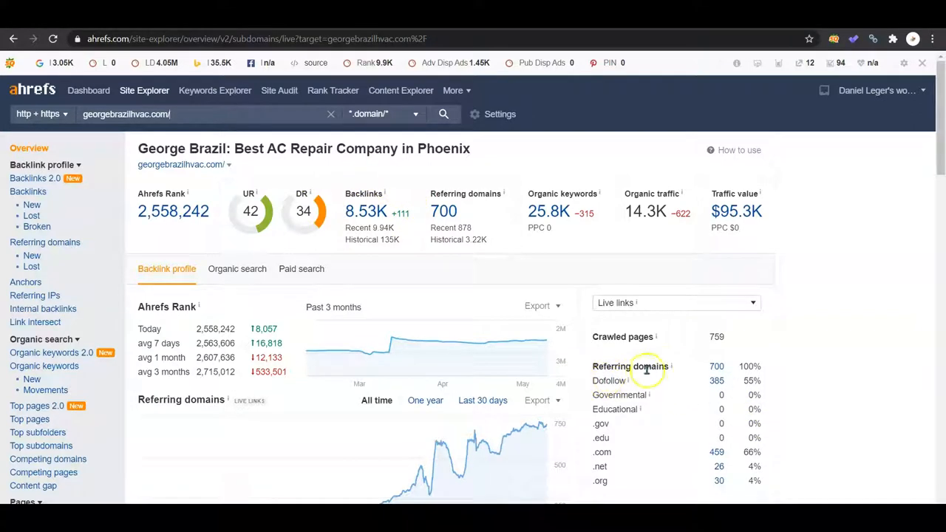
mouse_move(692, 384)
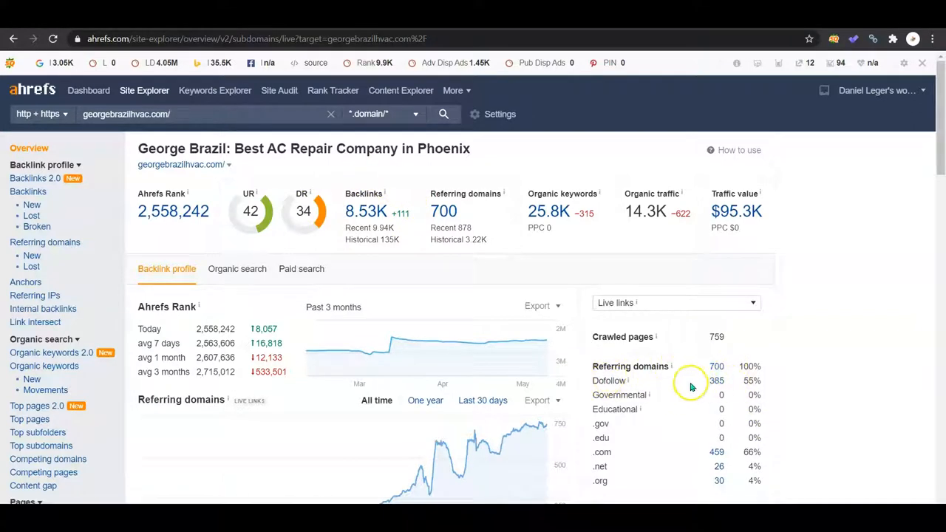
mouse_move(736, 384)
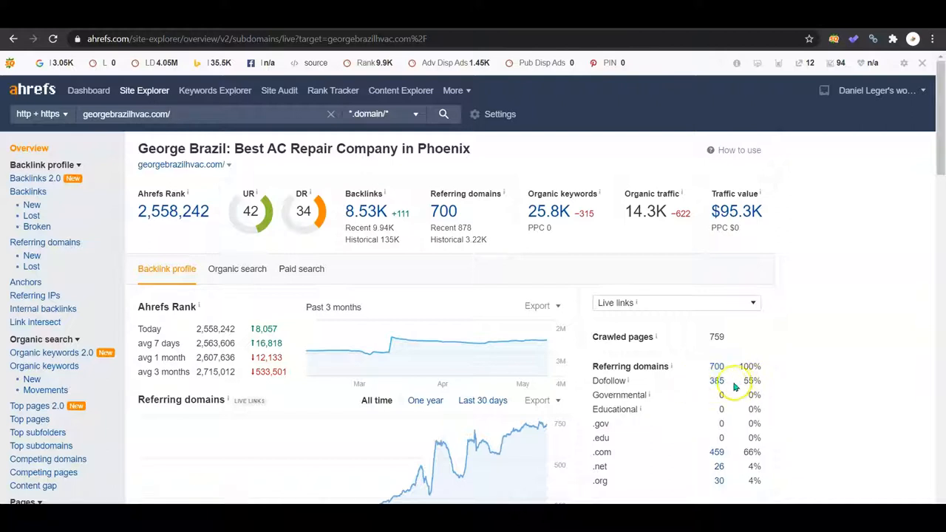
mouse_move(671, 376)
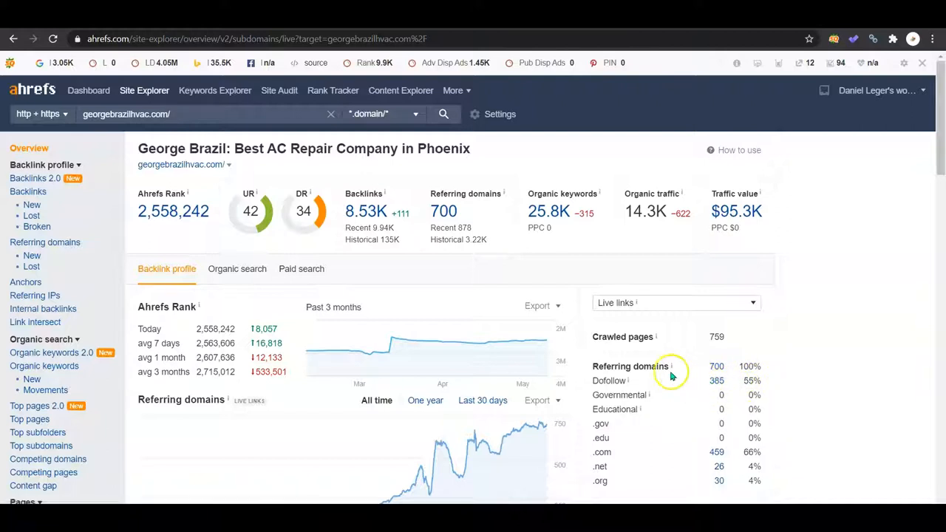
mouse_move(670, 371)
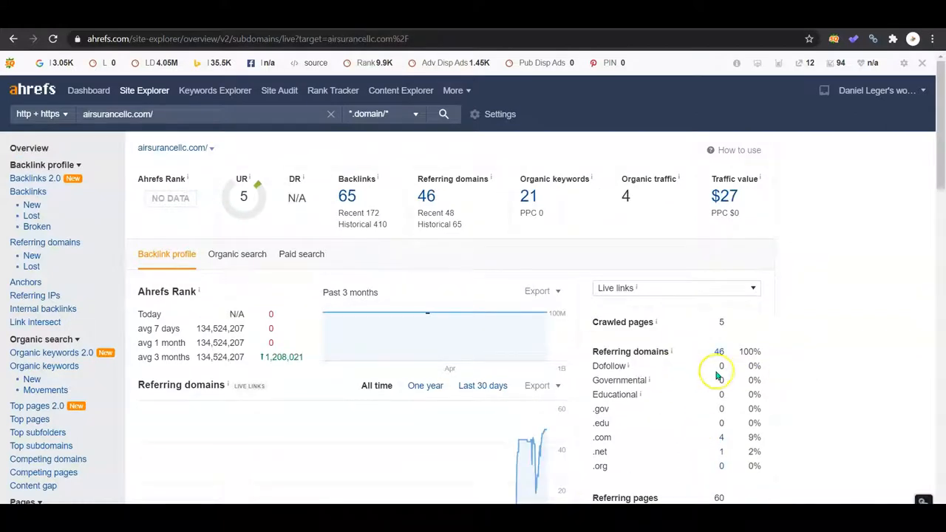
Search georgebrazilhvac.com/ in Site Explorer to load its overview with 700 referring domains.
text(georgebrazilhvac.com/)
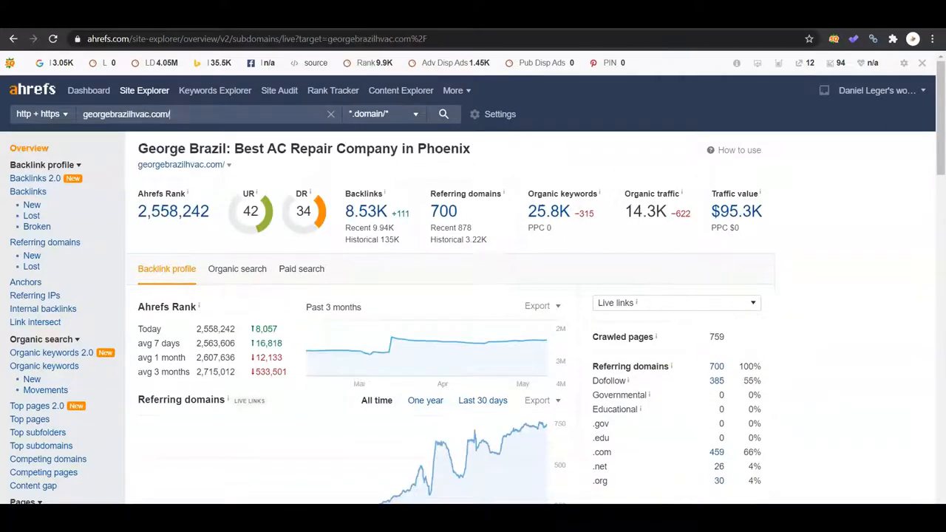
click(365, 211)
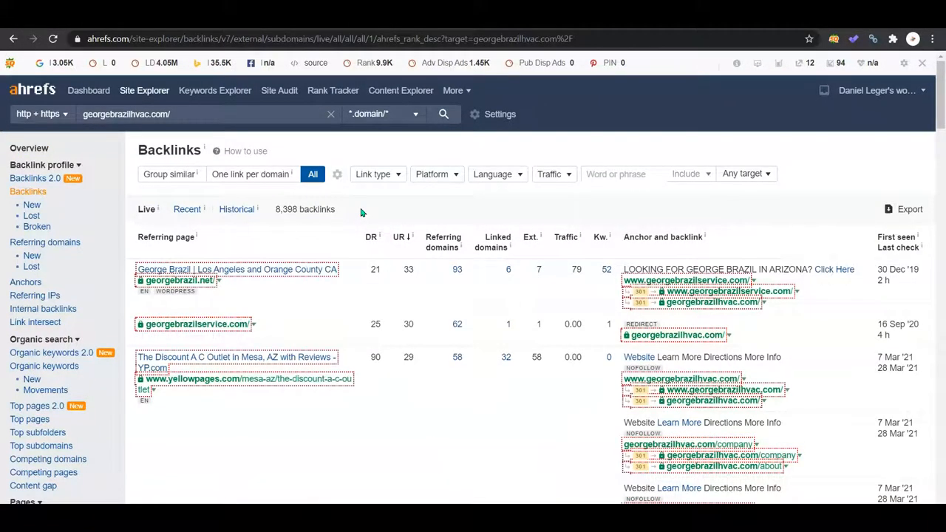
scroll(down, 3)
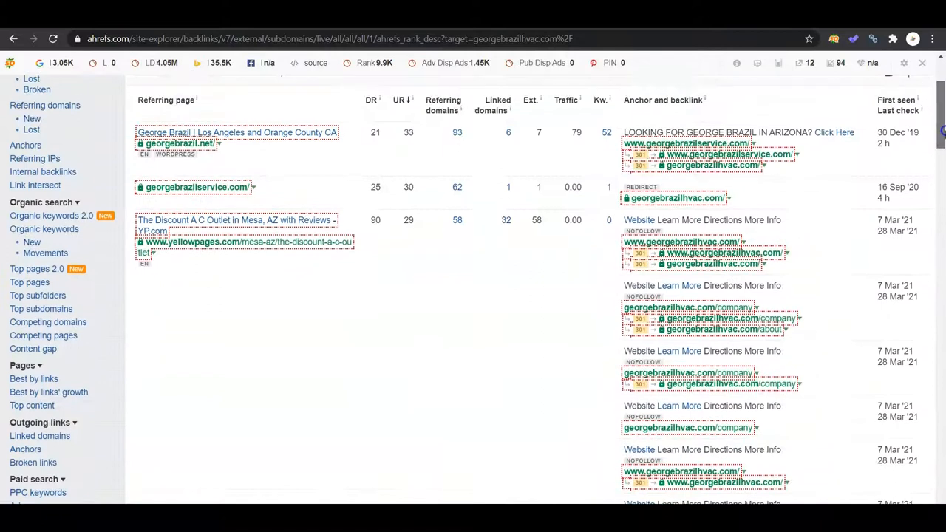
scroll(down, 3)
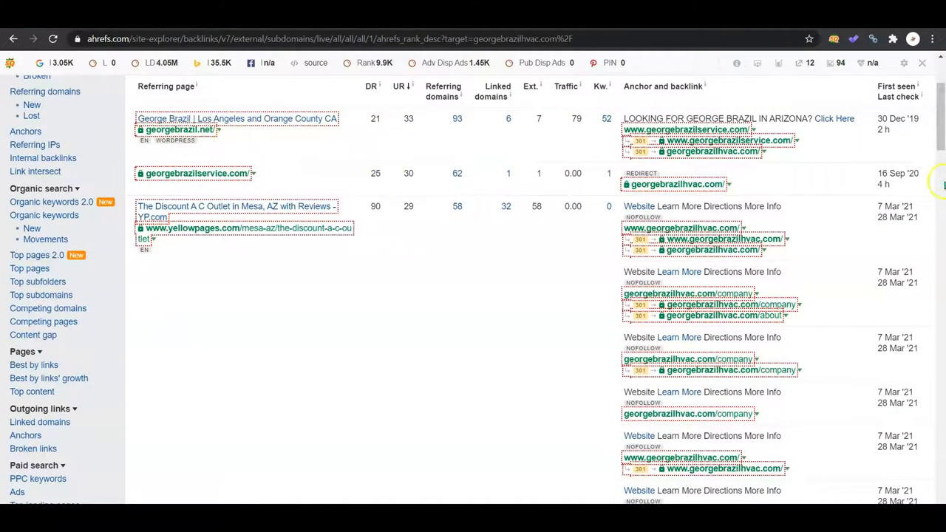
scroll(down, 3)
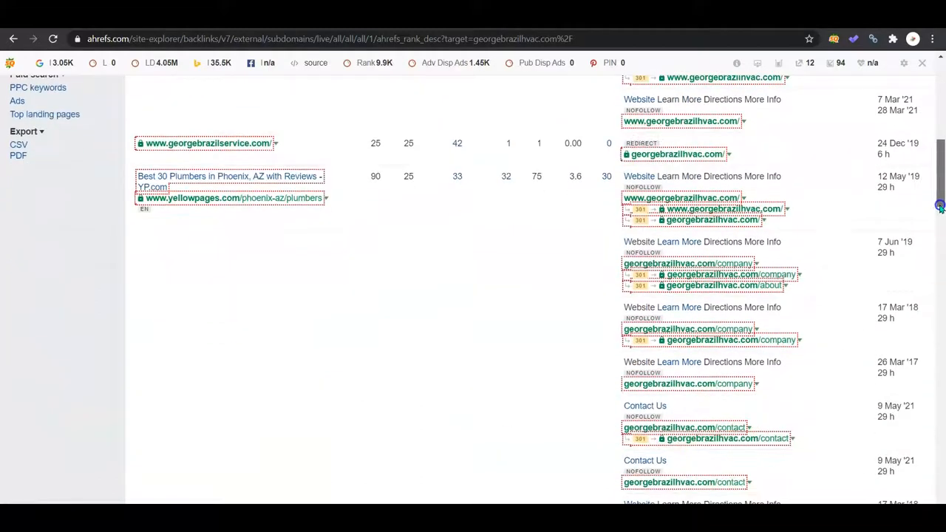
scroll(down, 3)
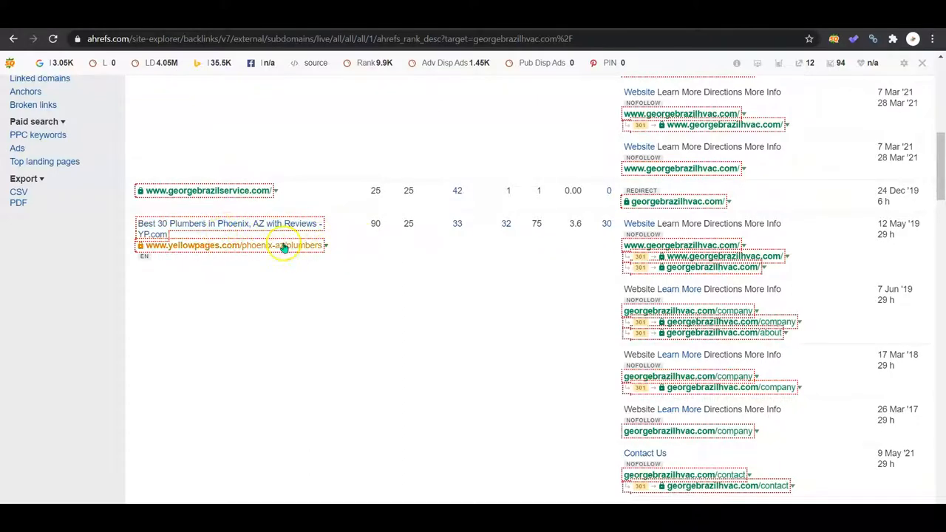
mouse_move(350, 238)
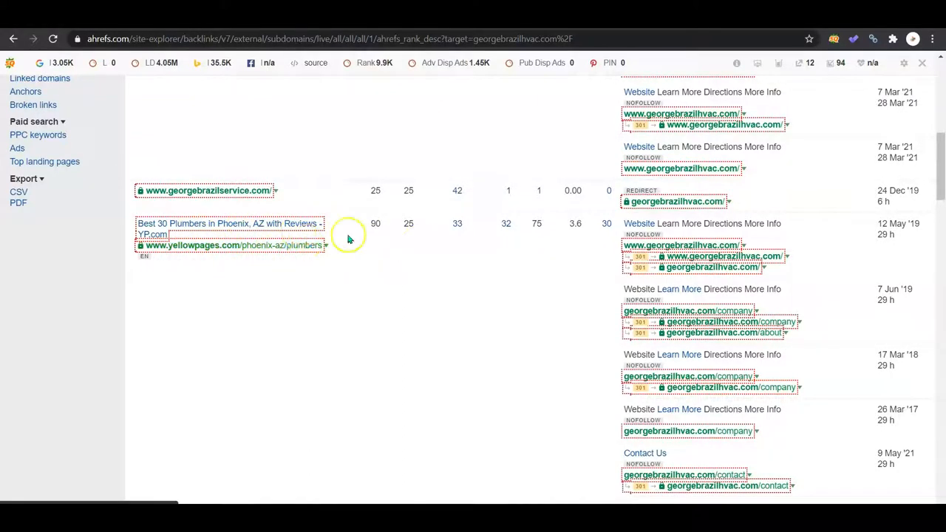
mouse_move(553, 224)
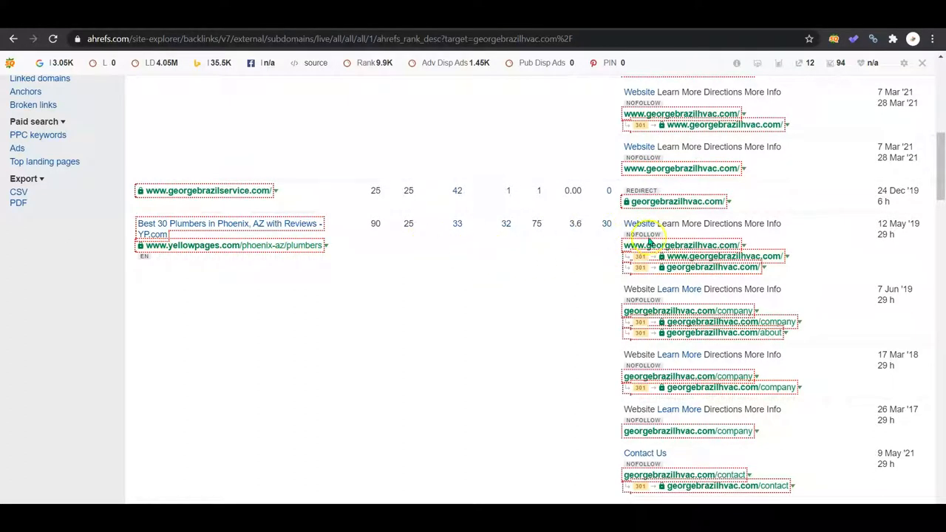
mouse_move(554, 251)
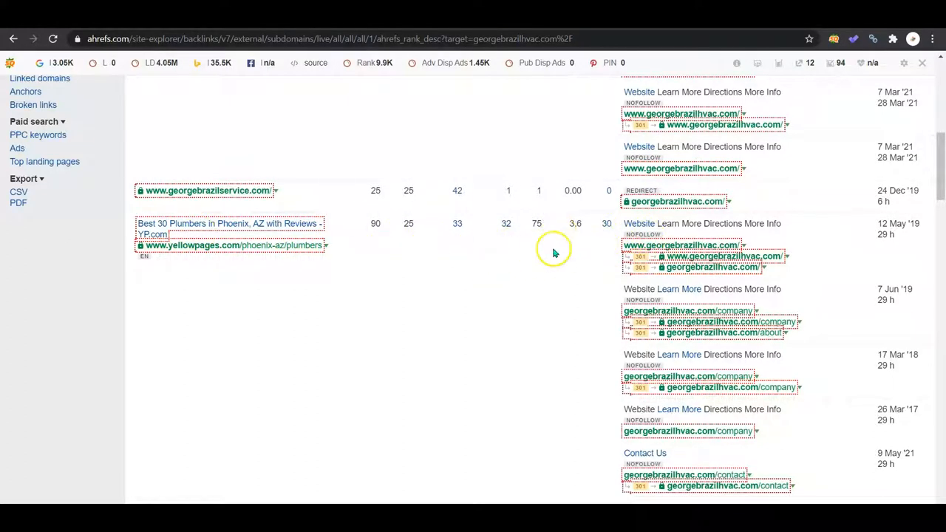
scroll(down, 3)
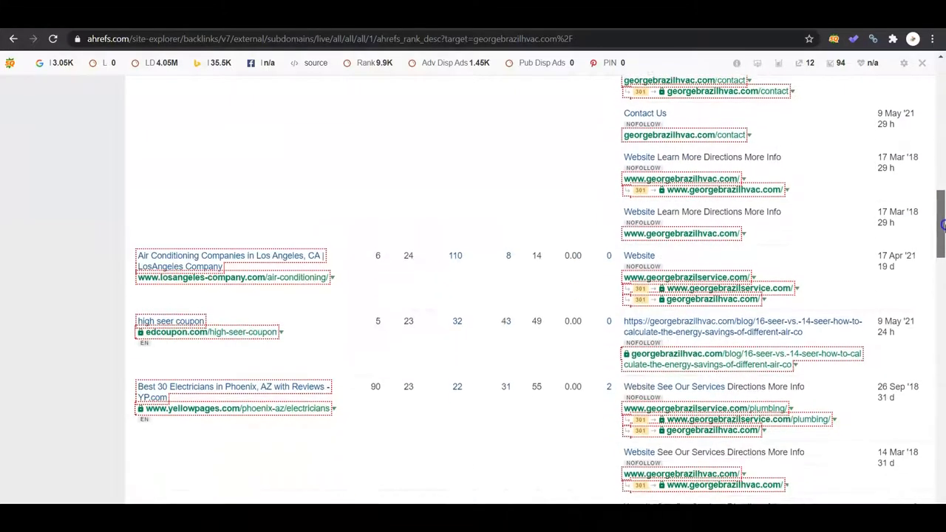
scroll(down, 3)
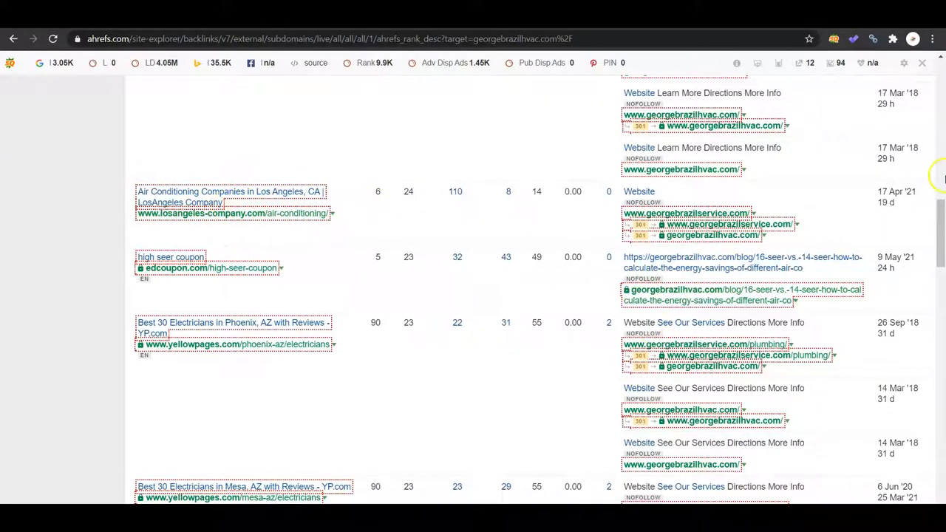
scroll(down, 3)
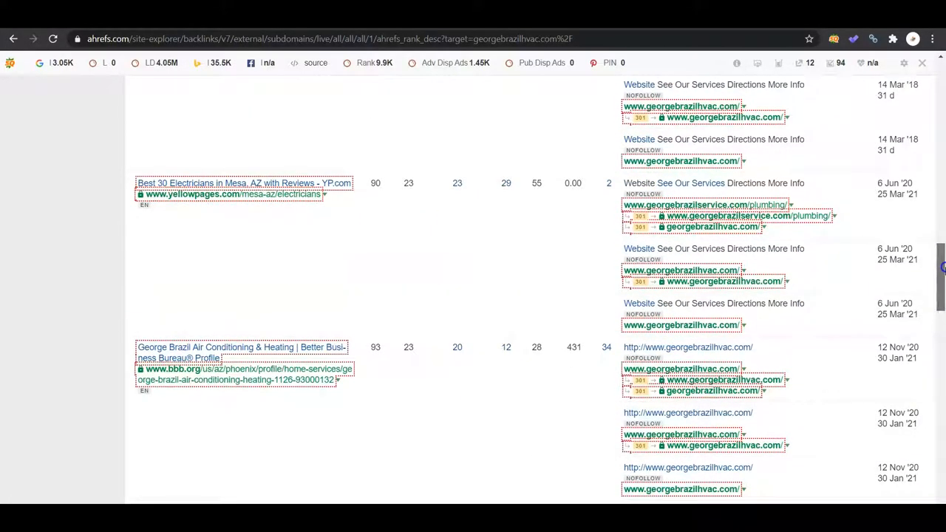
scroll(down, 3)
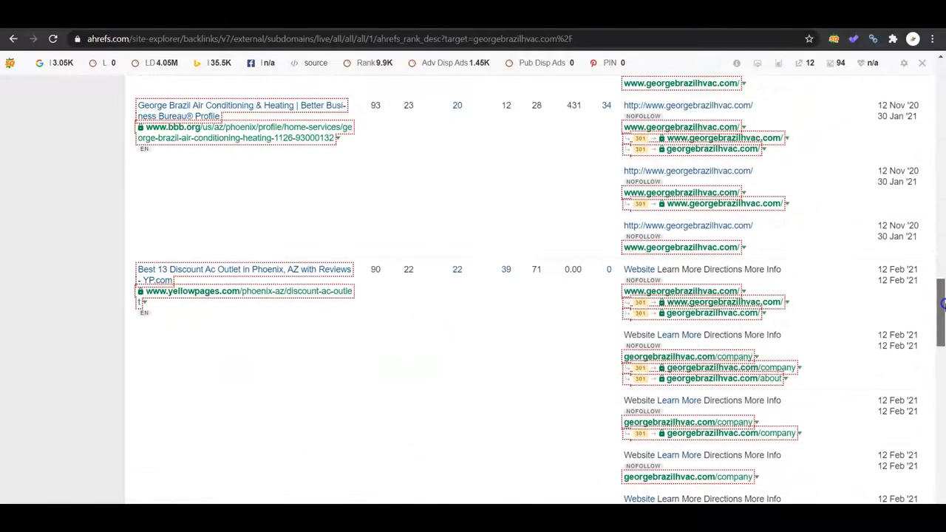
scroll(down, 3)
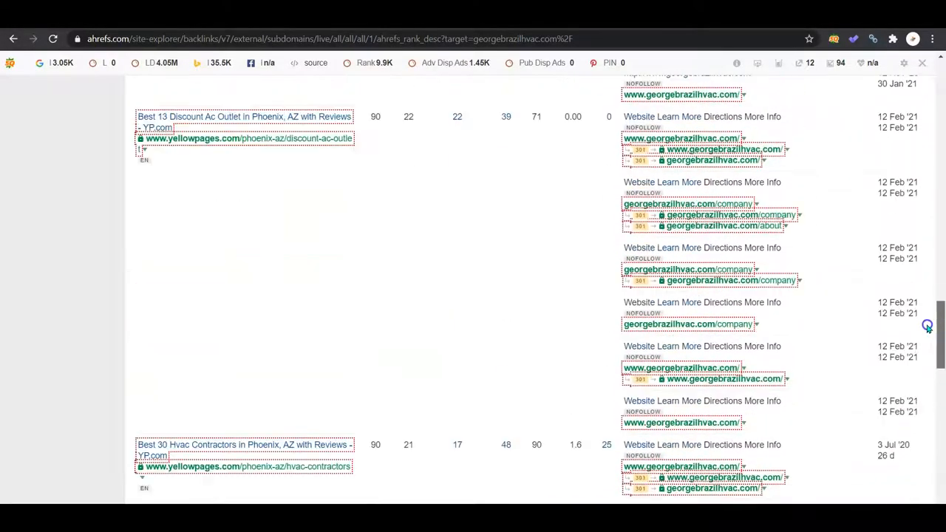
scroll(down, 3)
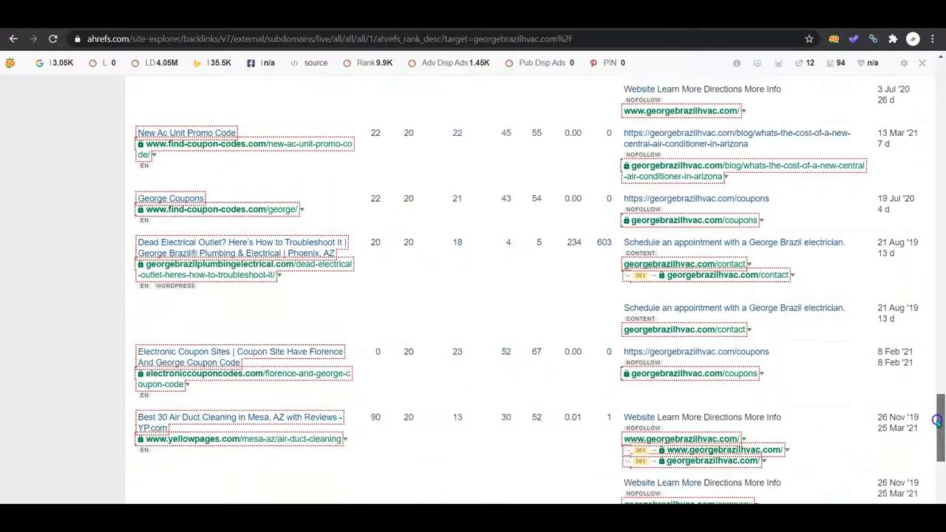
scroll(down, 3)
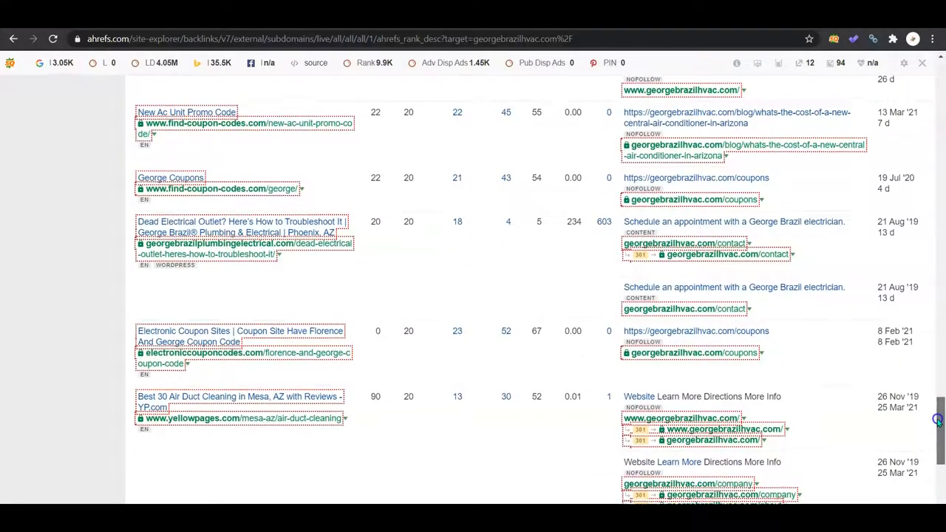
scroll(down, 3)
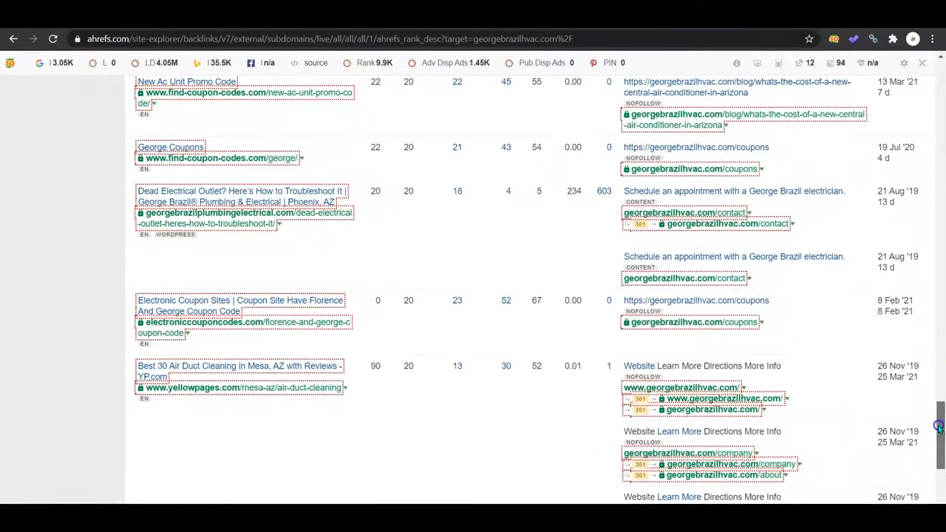
scroll(down, 3)
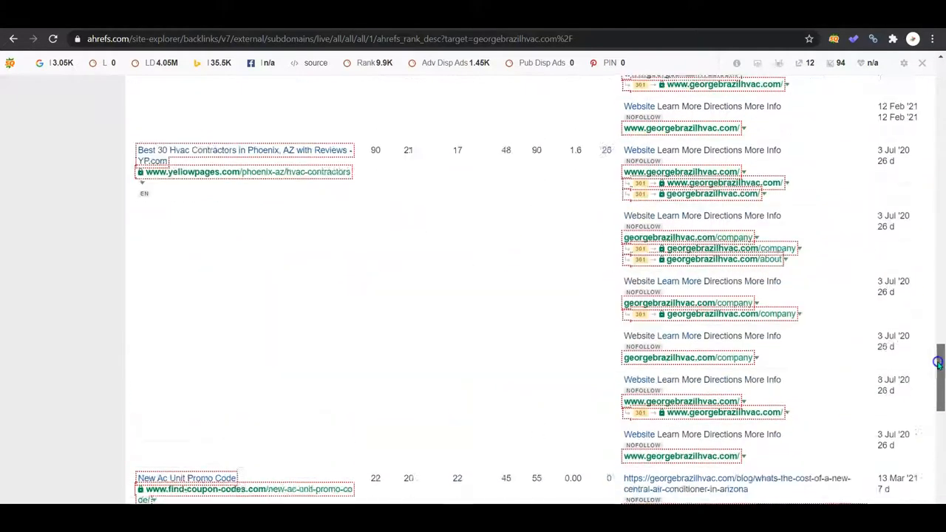
scroll(down, 3)
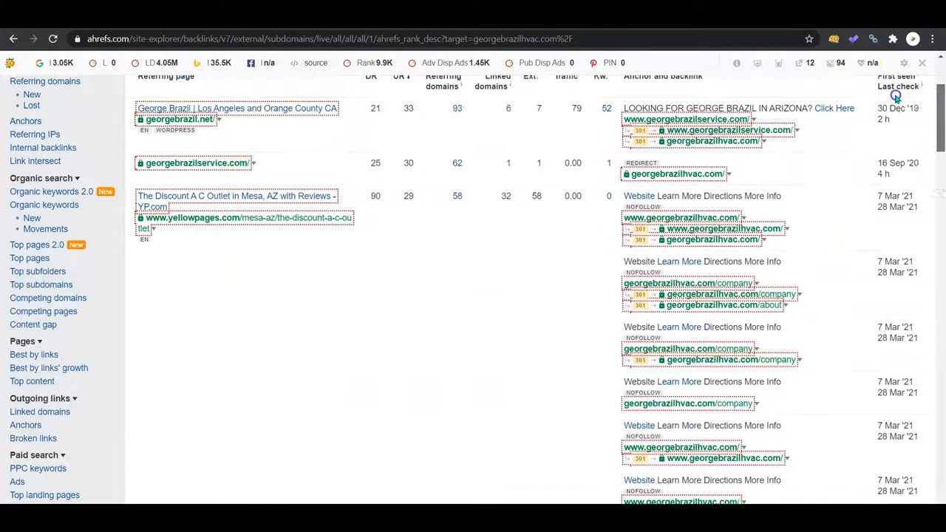
scroll(up, 3)
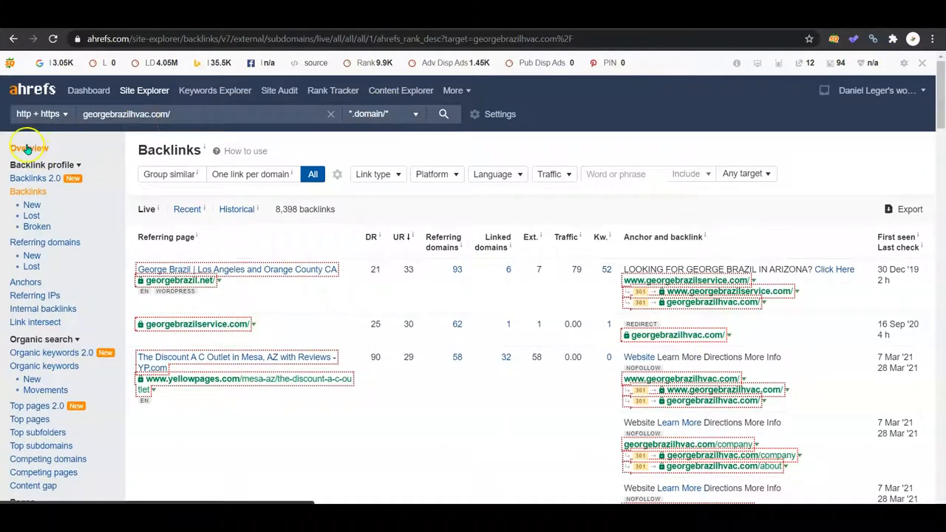
View georgebrazilhvac.com's 700 referring domains led by homestead.com, then head back to its overview.
click(29, 148)
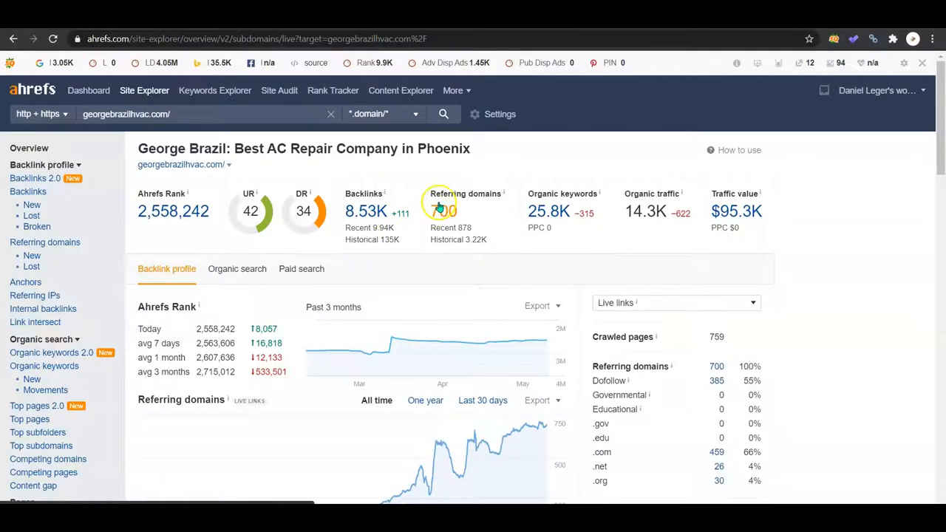
click(441, 212)
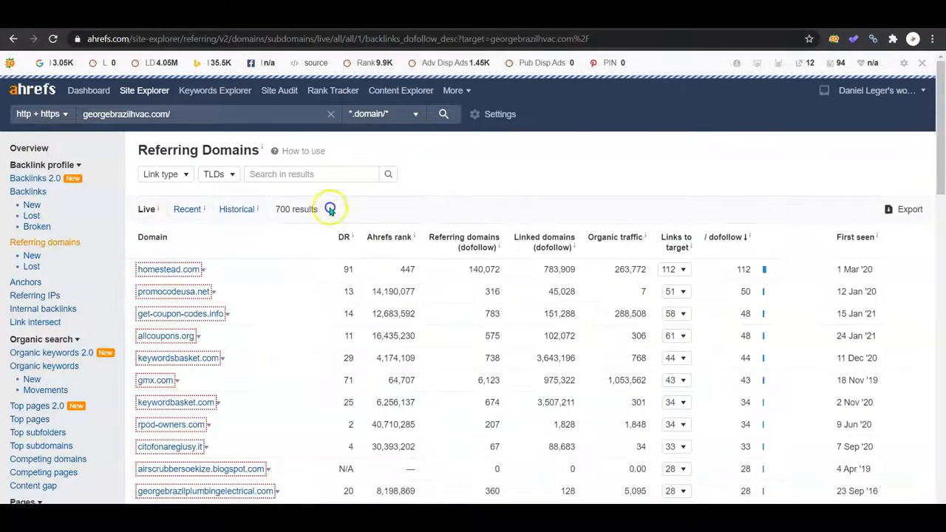
mouse_move(267, 450)
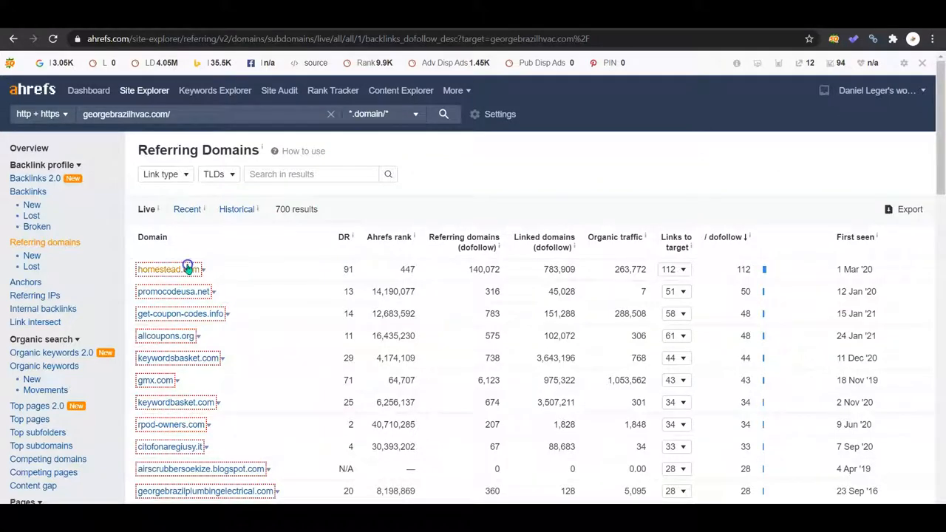
mouse_move(275, 334)
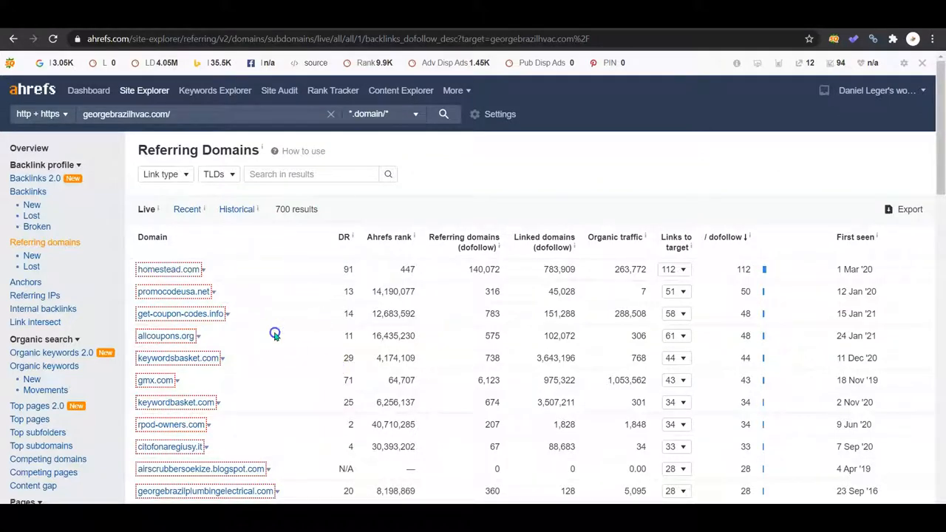
mouse_move(352, 336)
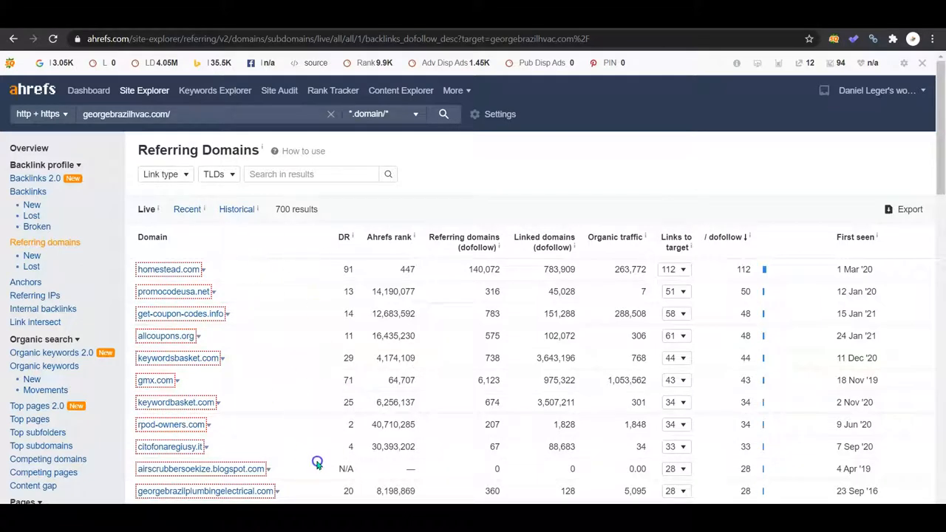
mouse_move(292, 493)
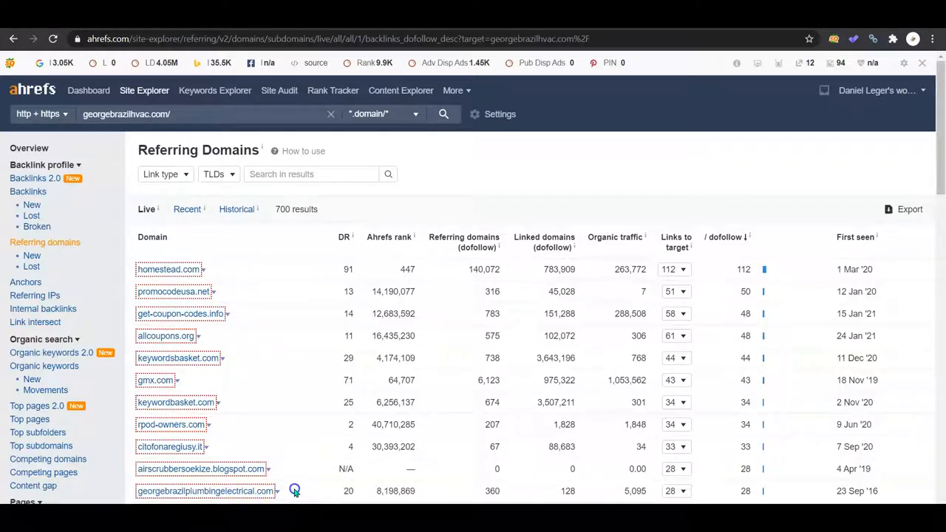
mouse_move(503, 497)
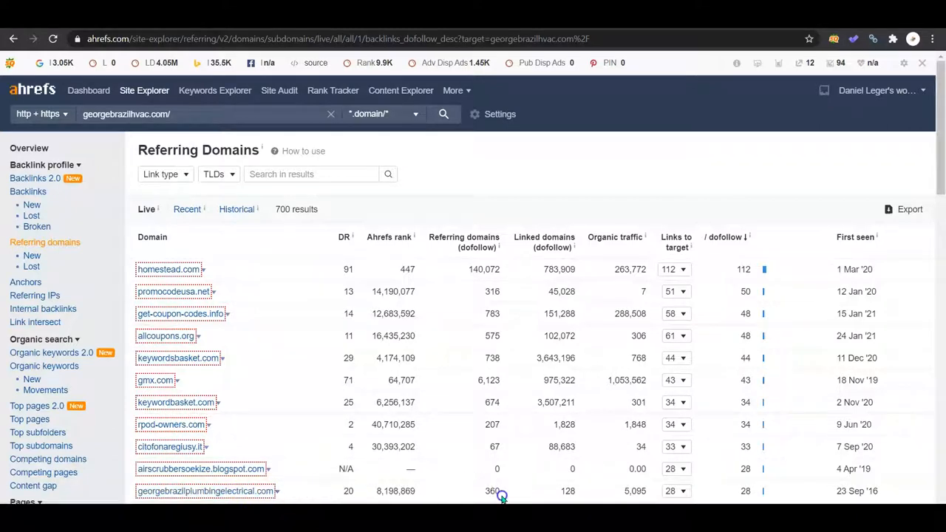
mouse_move(390, 301)
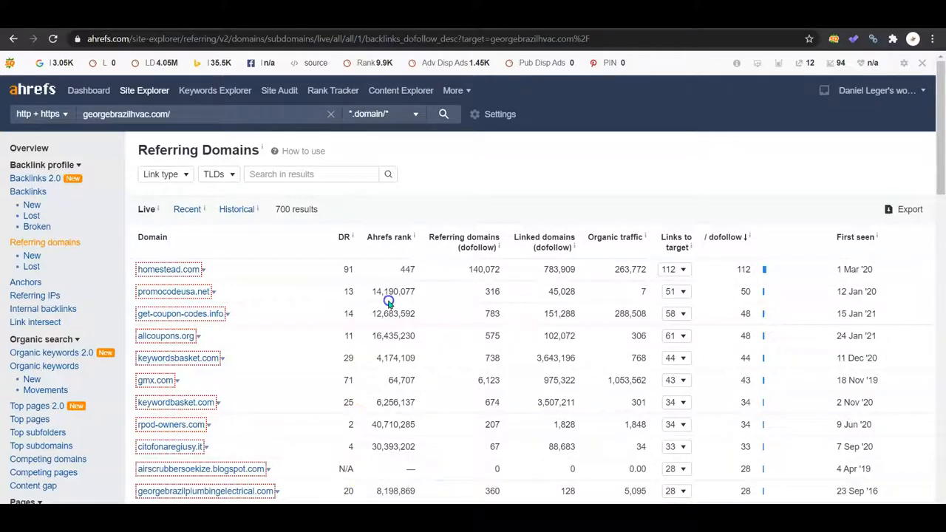
click(30, 147)
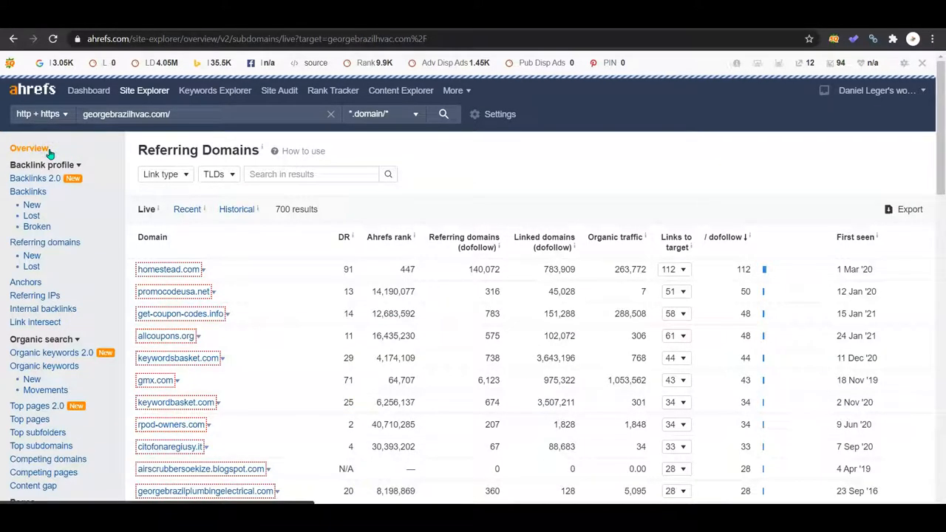
Load the georgebrazilhvac.com overview: UR 42, 14.3K organic traffic, $95.3K traffic value.
click(29, 148)
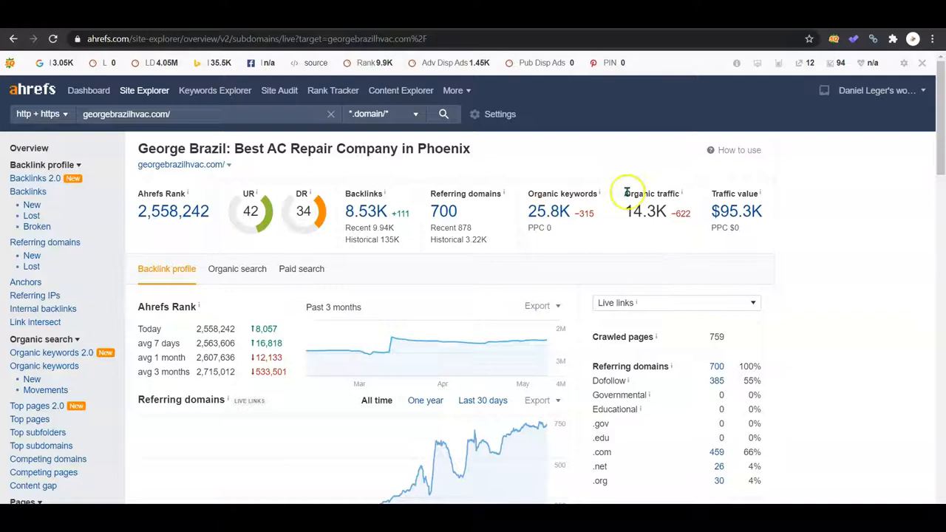
mouse_move(634, 145)
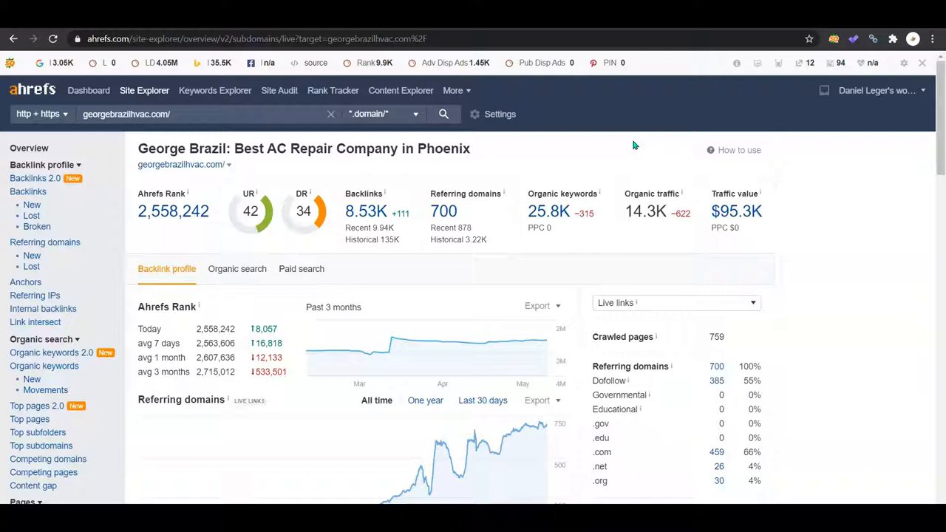
mouse_move(641, 165)
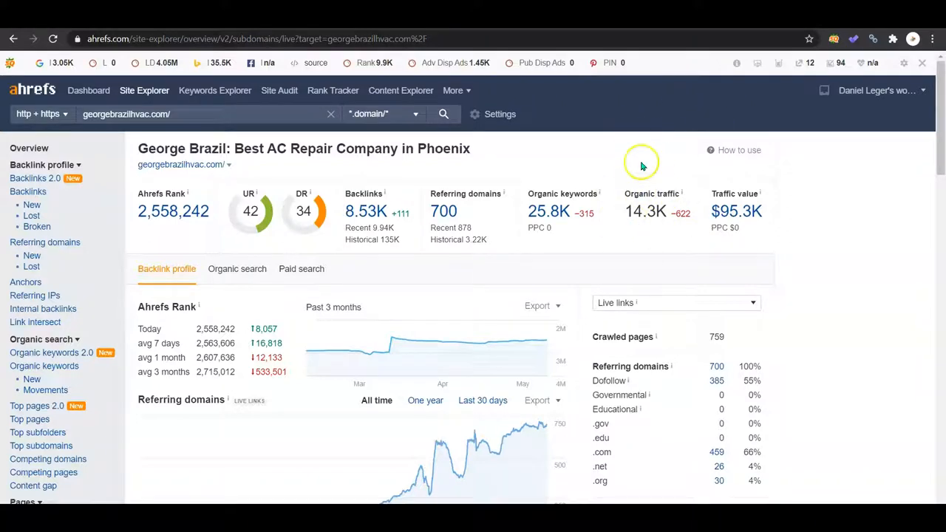
mouse_move(656, 160)
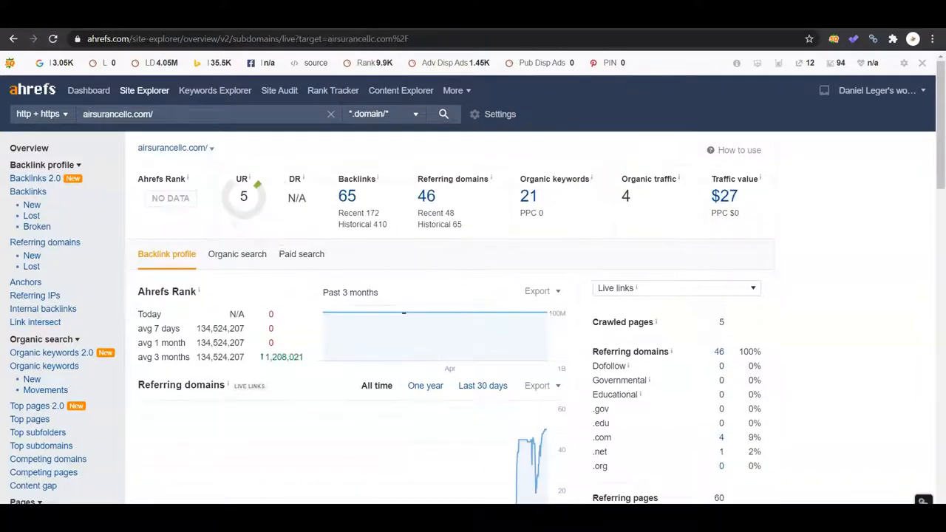
mouse_move(648, 96)
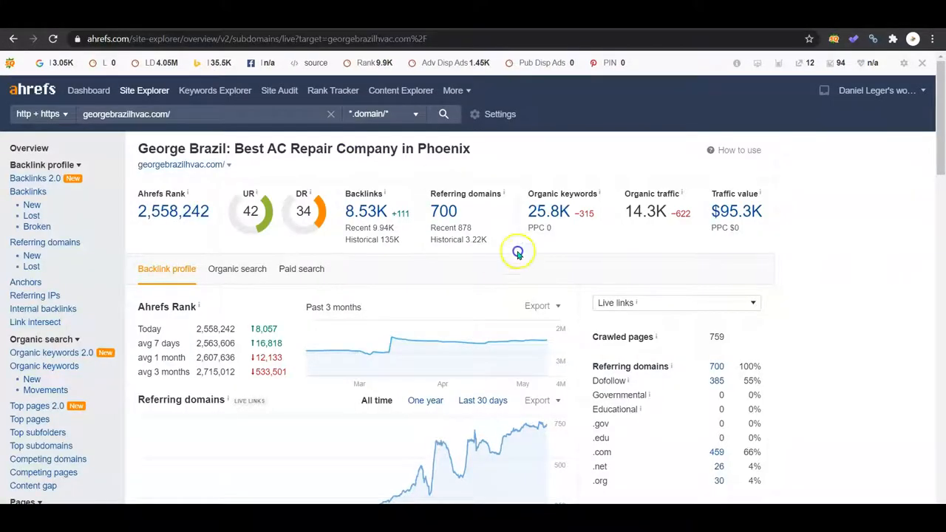
mouse_move(455, 174)
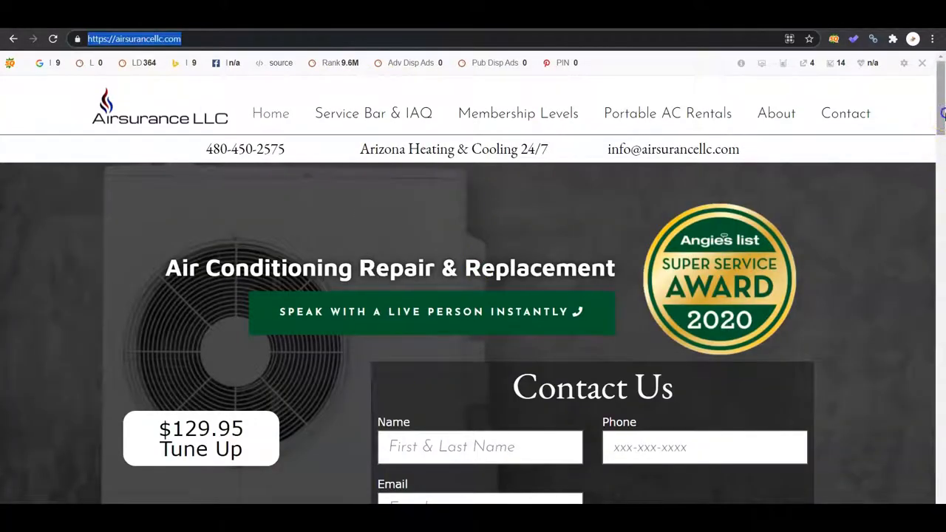
scroll(down, 3)
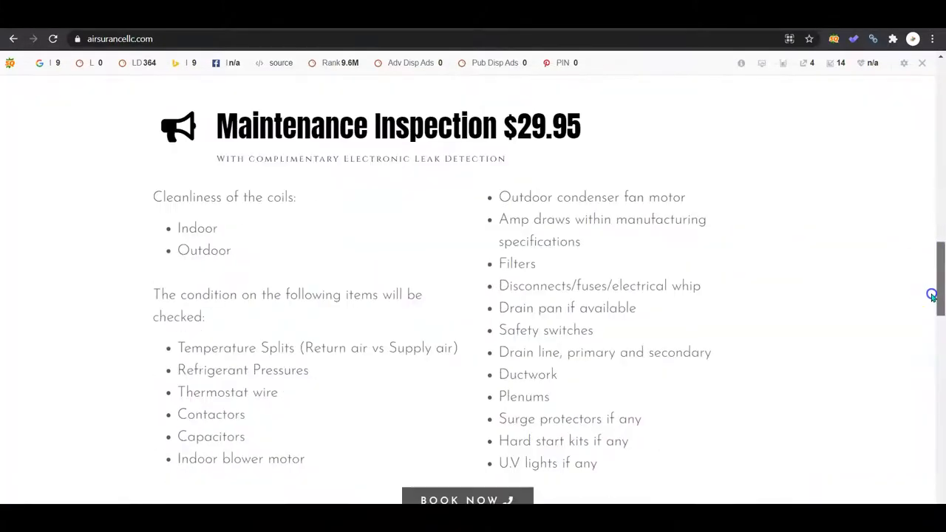
scroll(down, 3)
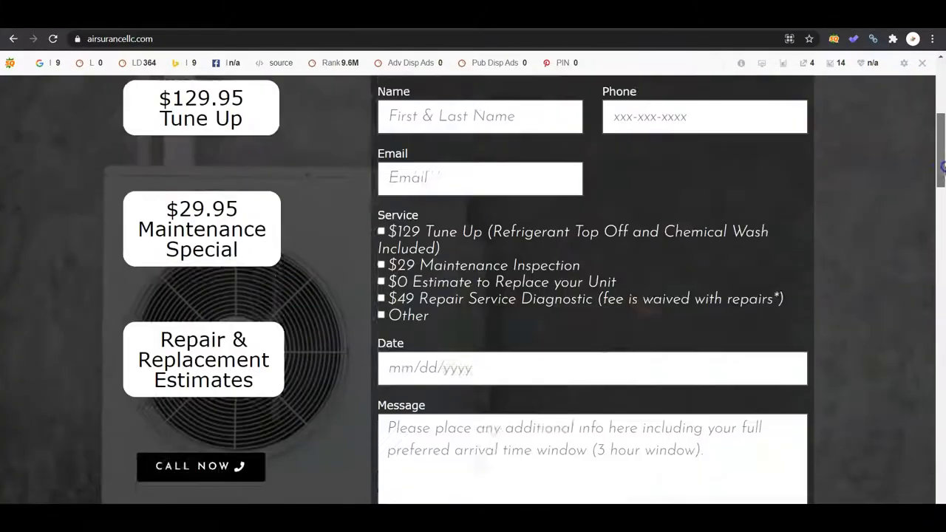
scroll(down, 3)
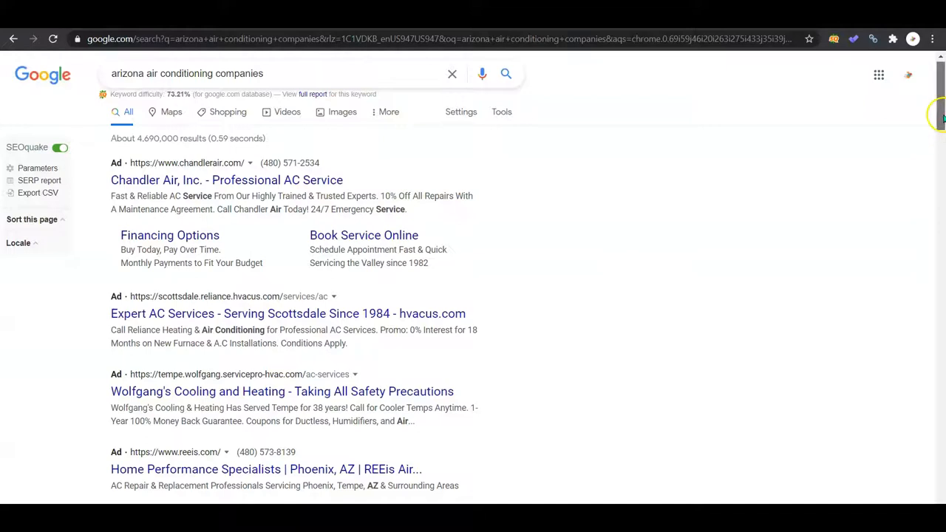
scroll(down, 3)
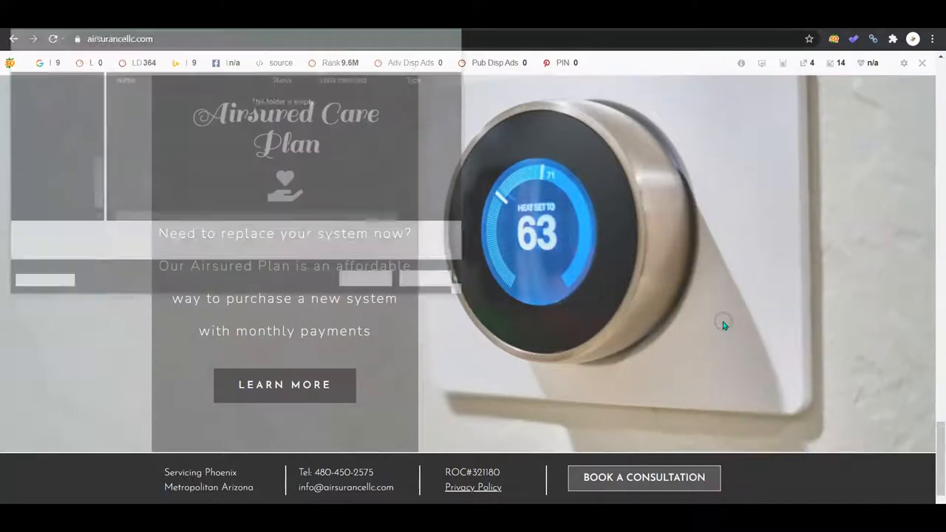
Bring up Chrome's save-webpage dialog with Ctrl+S and cancel it without saving.
key(ctrl+s)
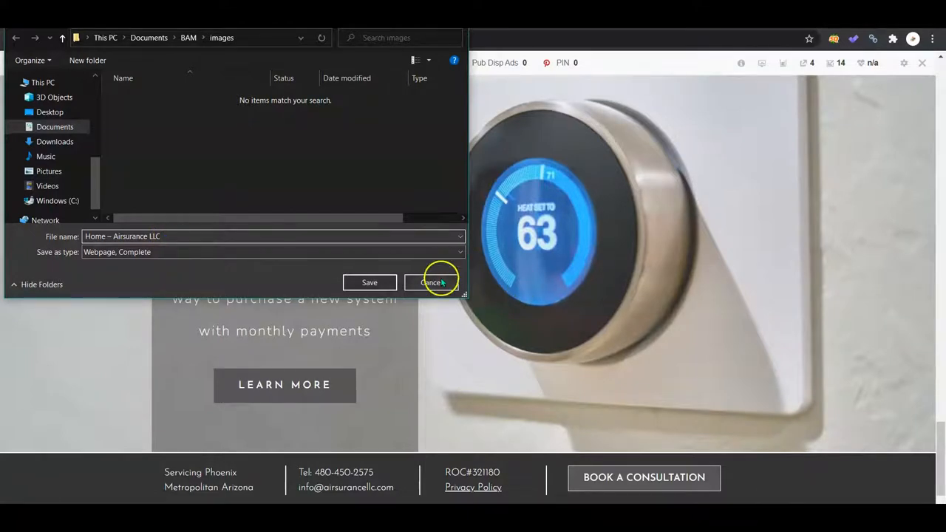
click(432, 283)
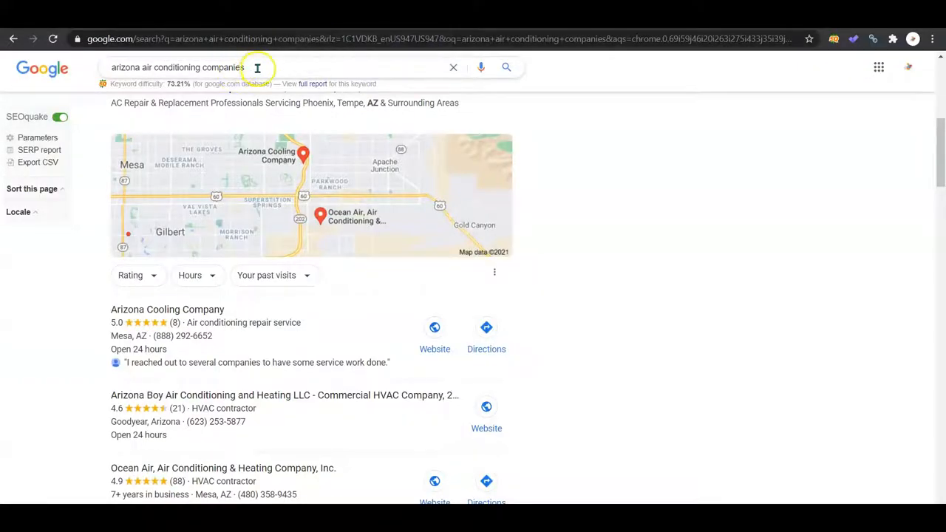
triple_click(177, 67)
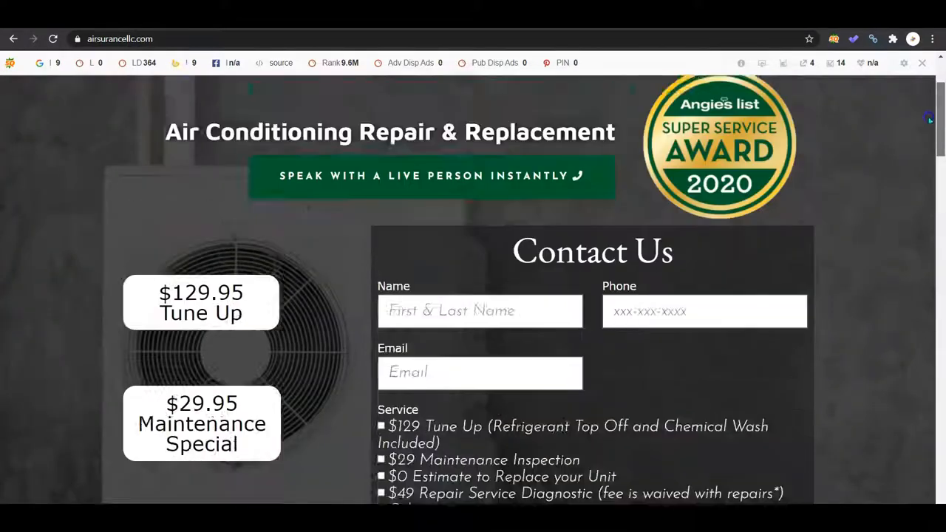
scroll(down, 3)
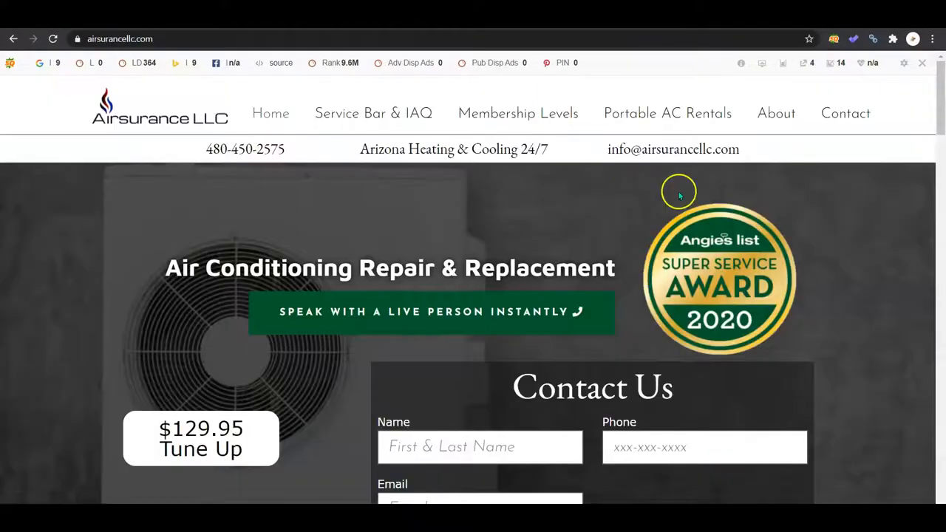
scroll(down, 3)
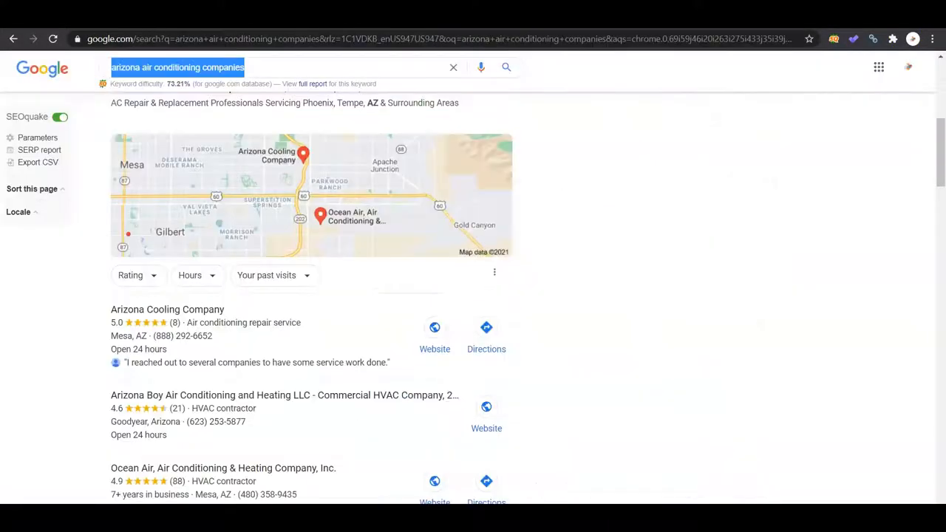
mouse_move(560, 200)
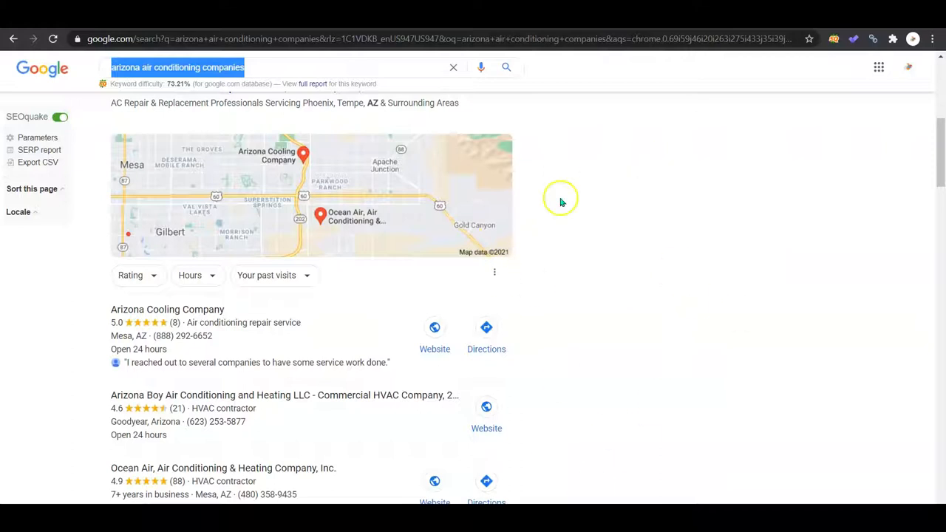